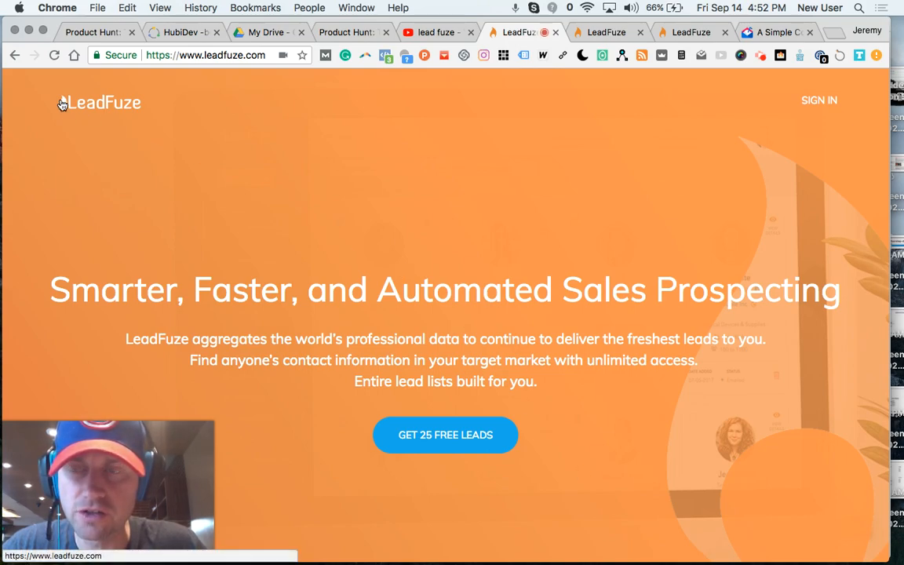
mouse_move(122, 151)
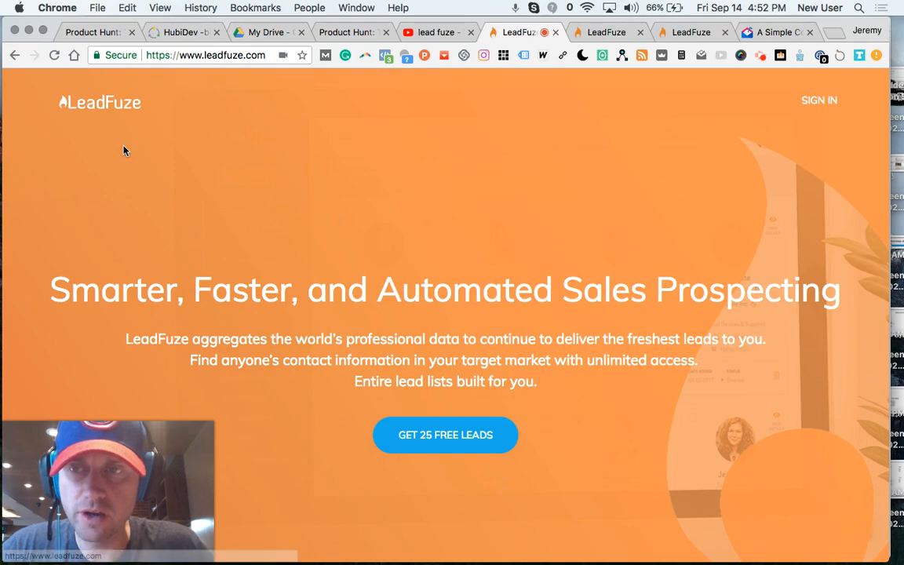
mouse_move(375, 256)
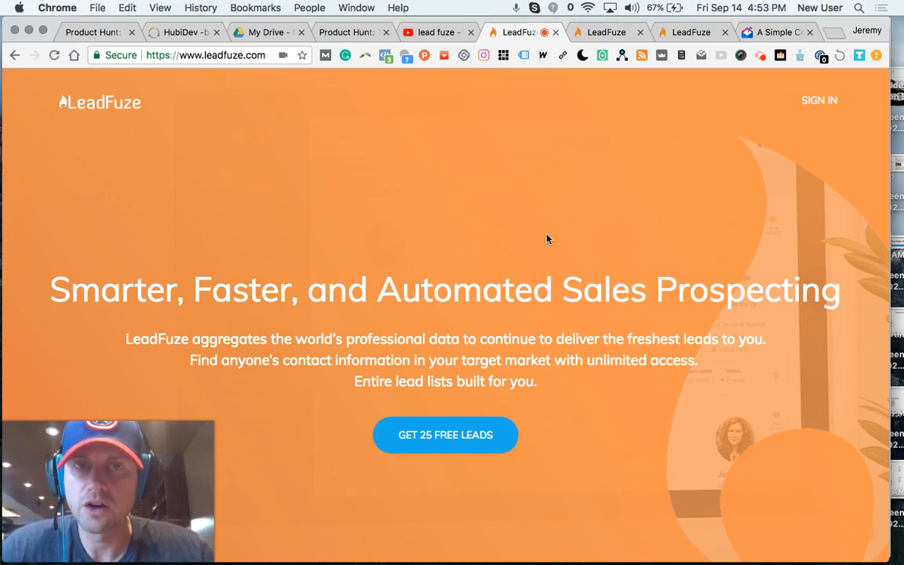
mouse_move(625, 129)
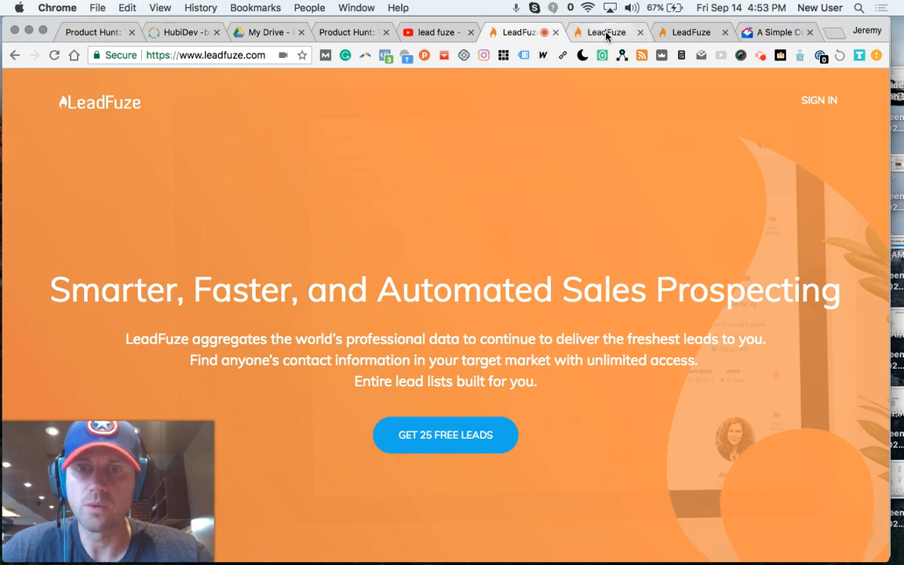
In the LeadFuze Advanced Search, add 'minister' as an included keyword for the lead search.
left_click(604, 31)
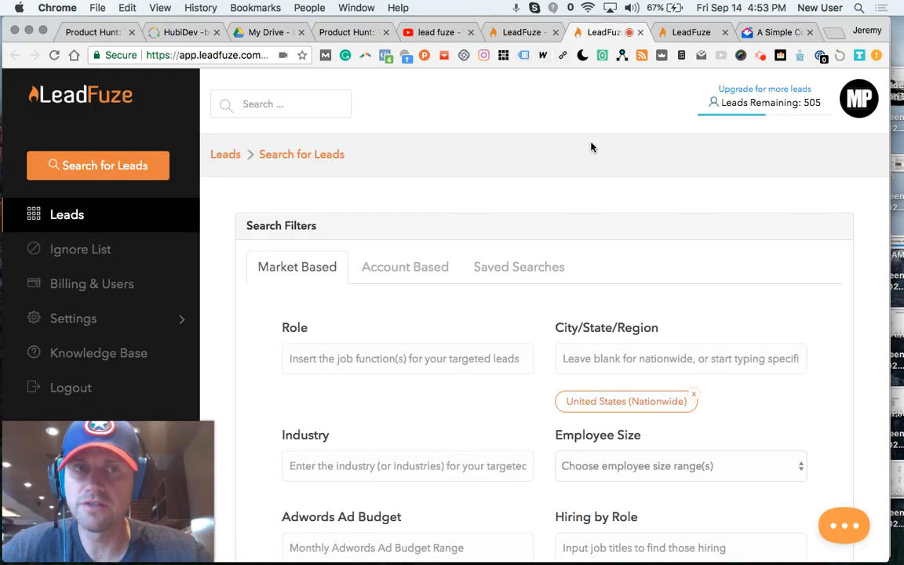
mouse_move(770, 104)
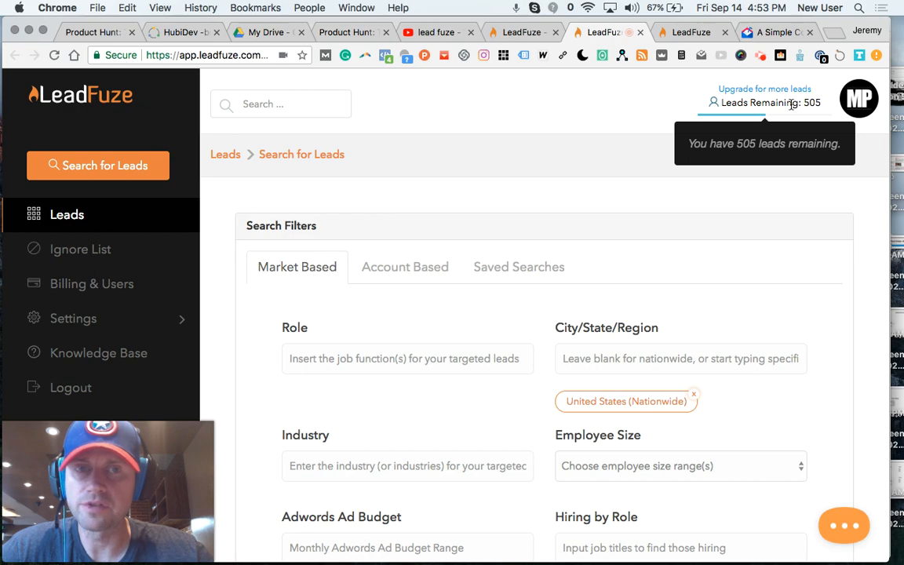
mouse_move(477, 251)
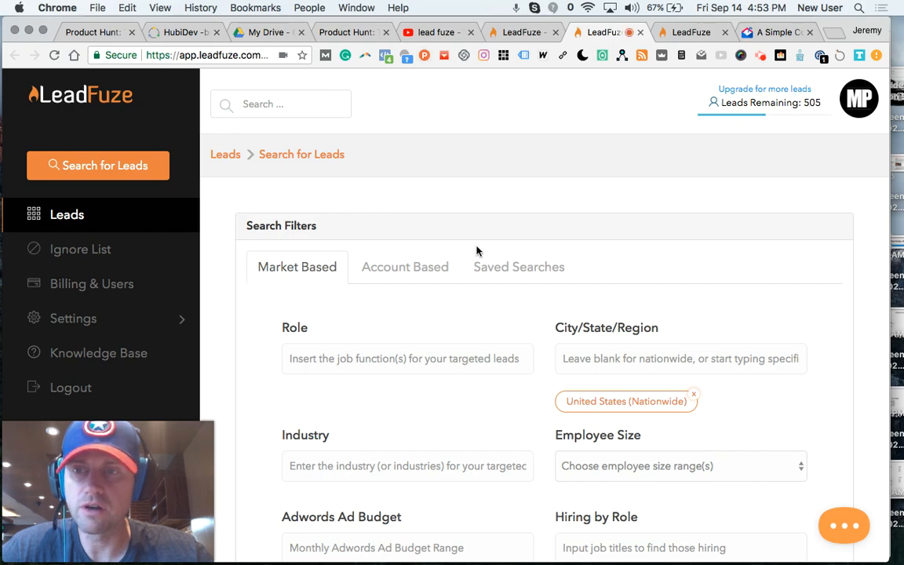
scroll("down", 3)
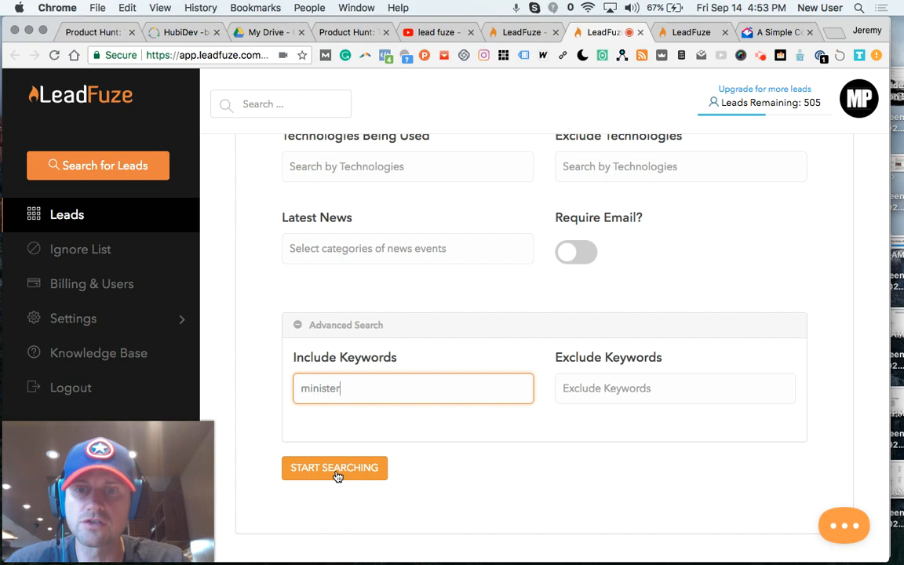
left_click(334, 468)
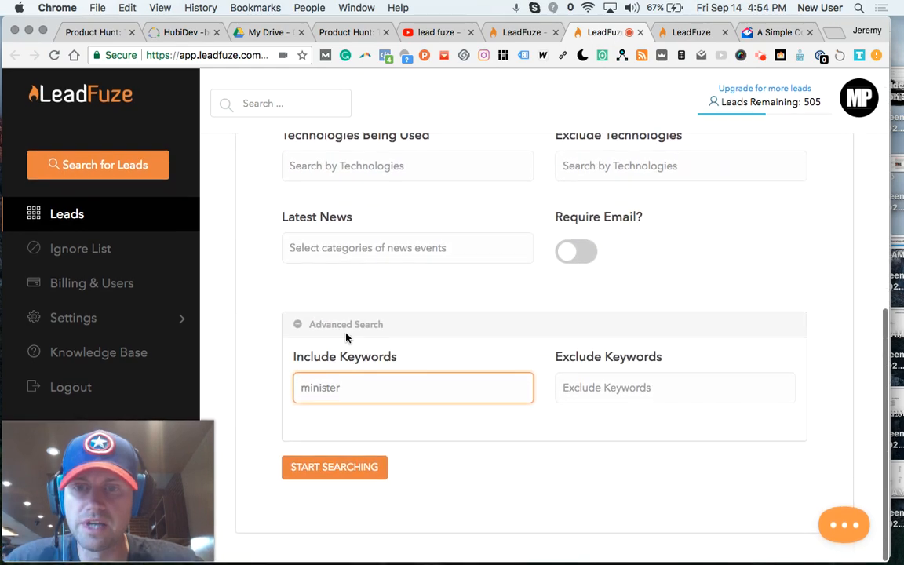
left_click(302, 388)
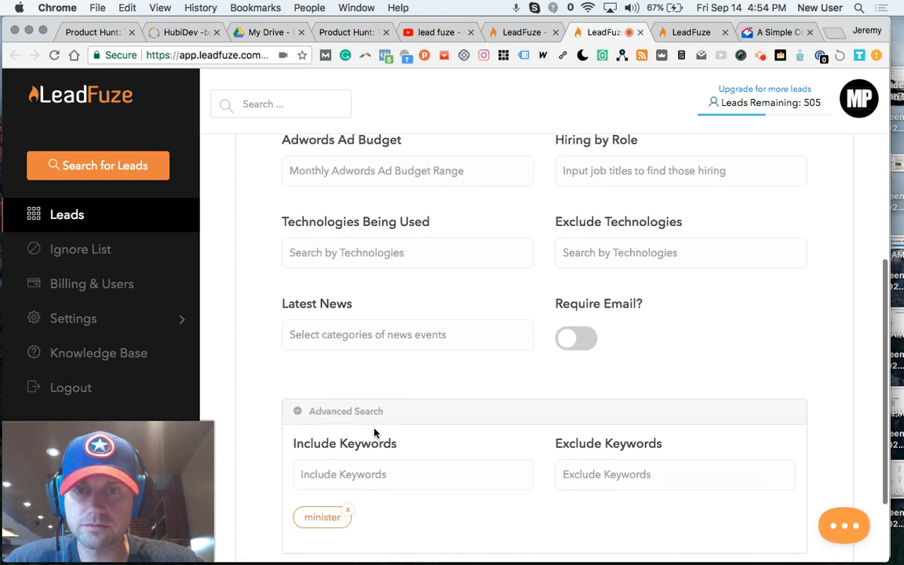
scroll("up", 3)
type("re")
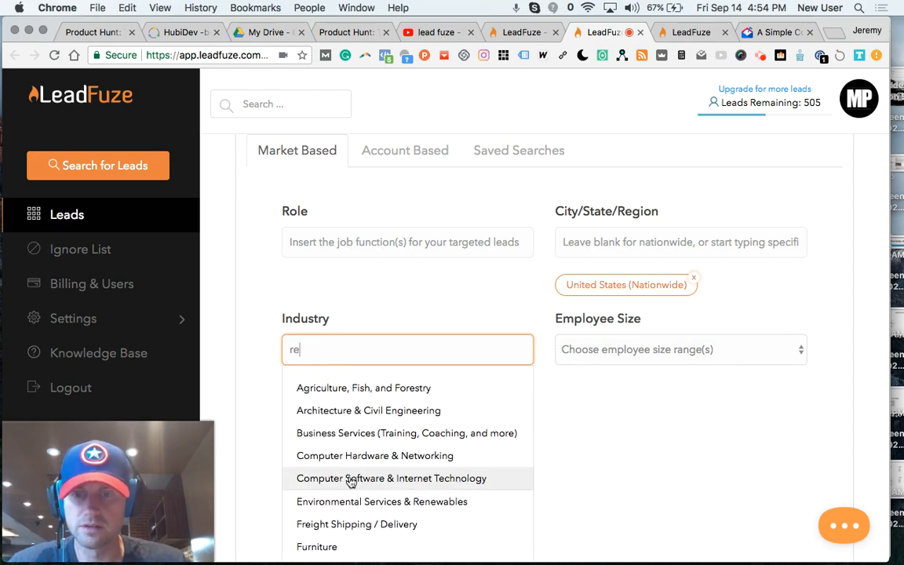
scroll("down", 3)
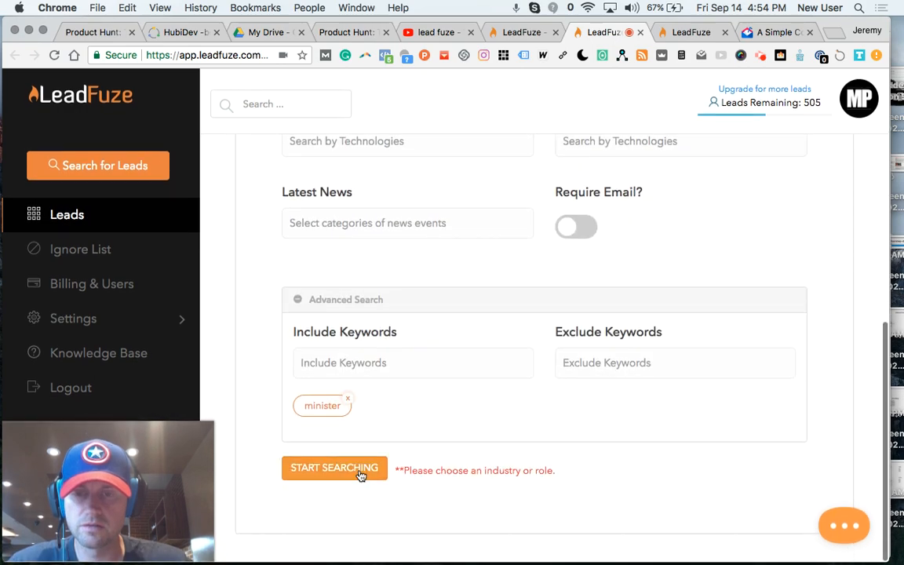
Run the search and browse the 2,953 US Religious-industry minister leads, 25 per page.
left_click(335, 468)
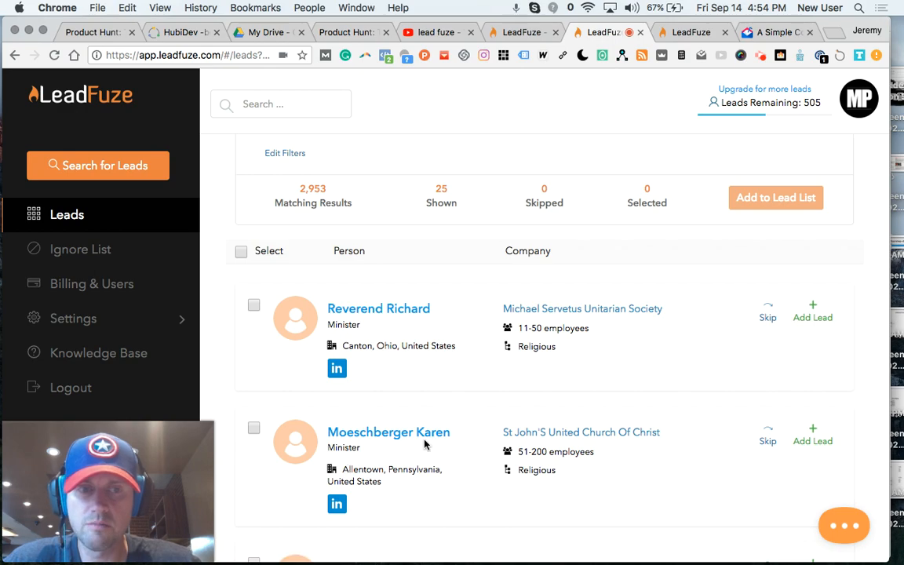
scroll("down", 3)
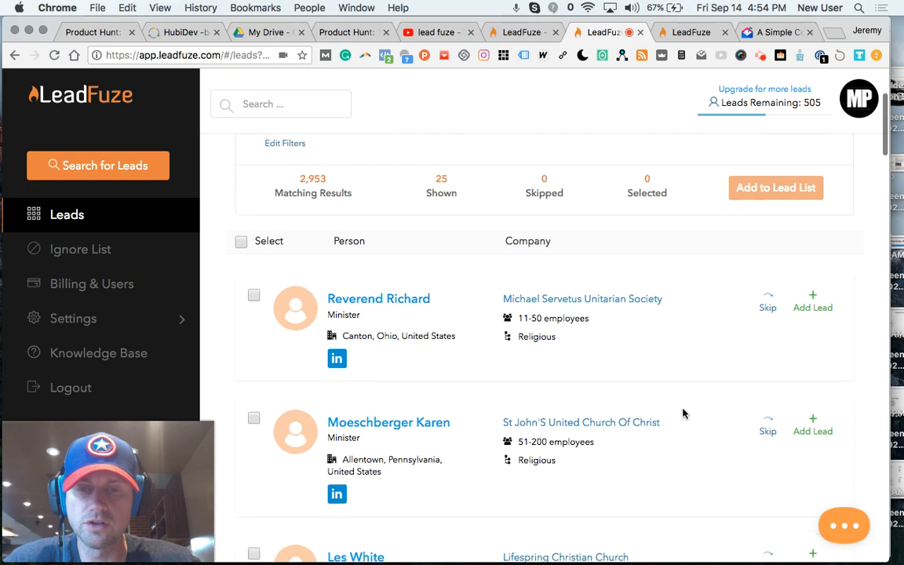
scroll("down", 3)
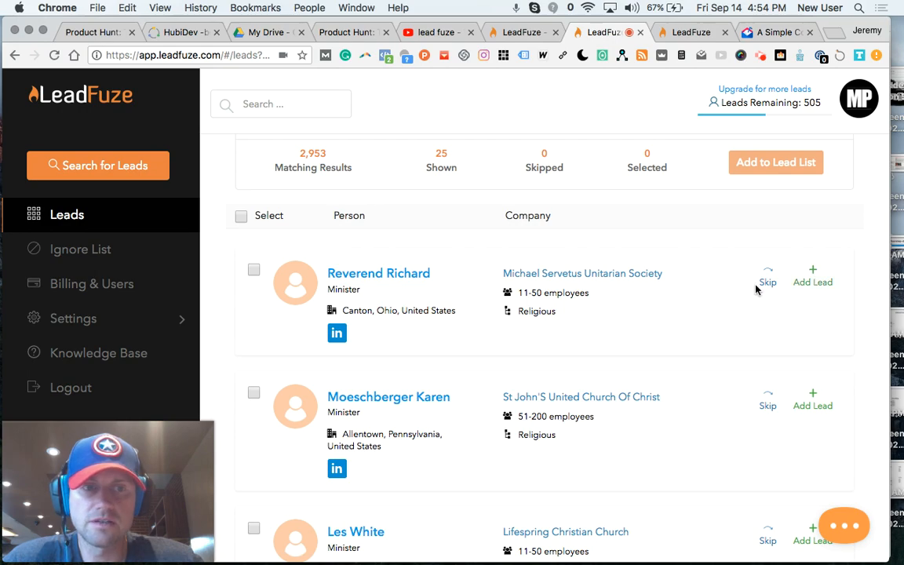
scroll("down", 3)
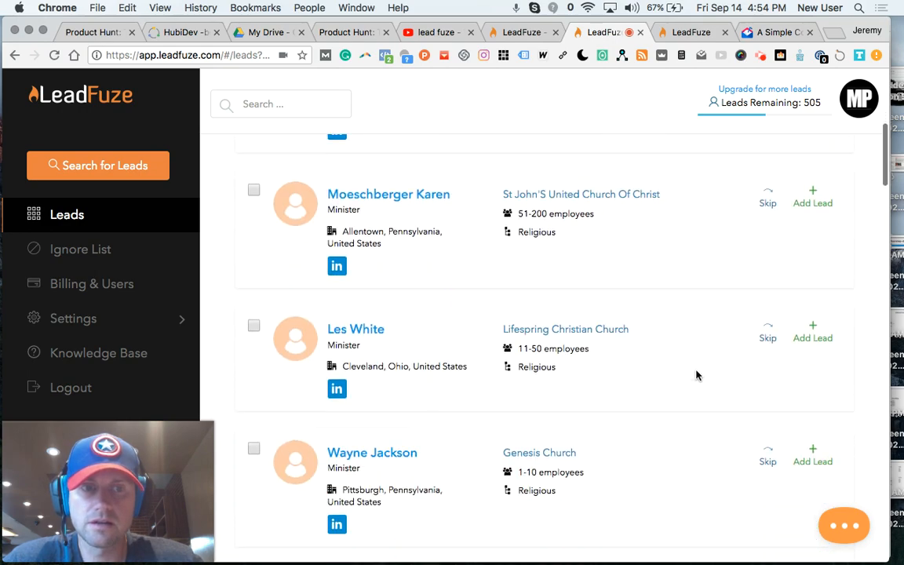
scroll("down", 3)
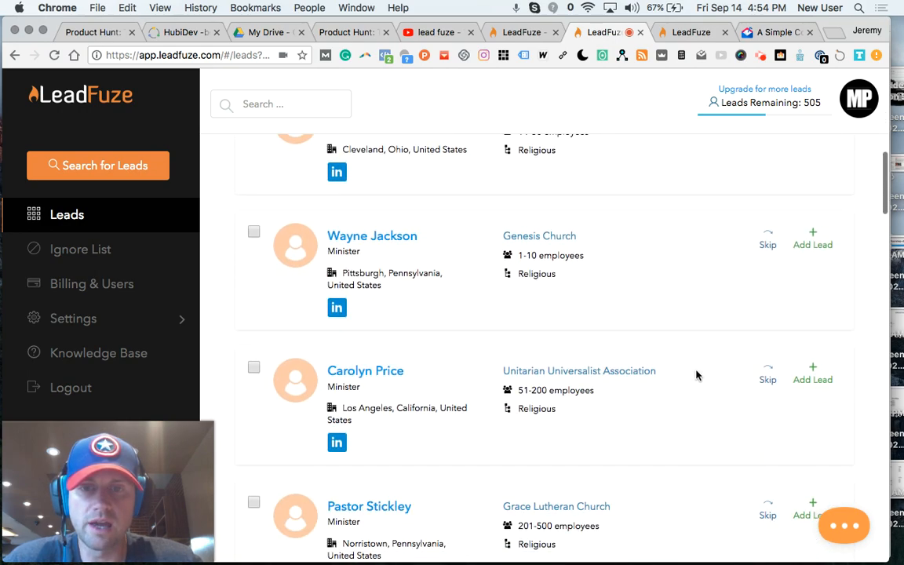
scroll("down", 3)
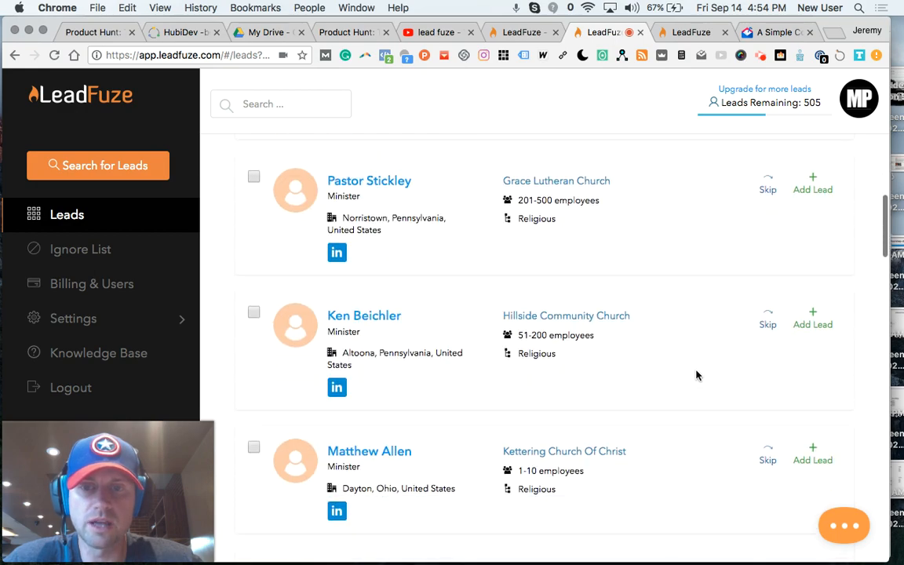
scroll("down", 3)
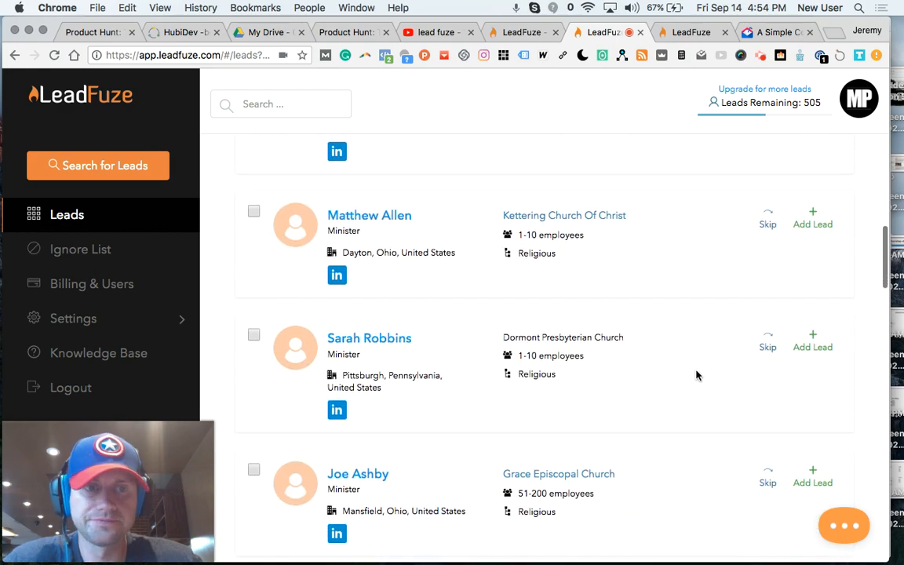
scroll("down", 3)
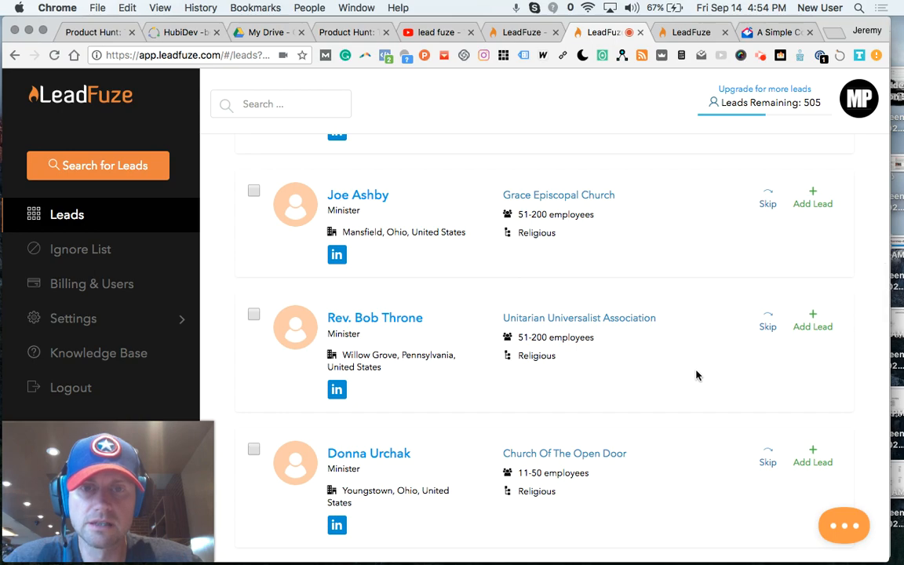
scroll("down", 3)
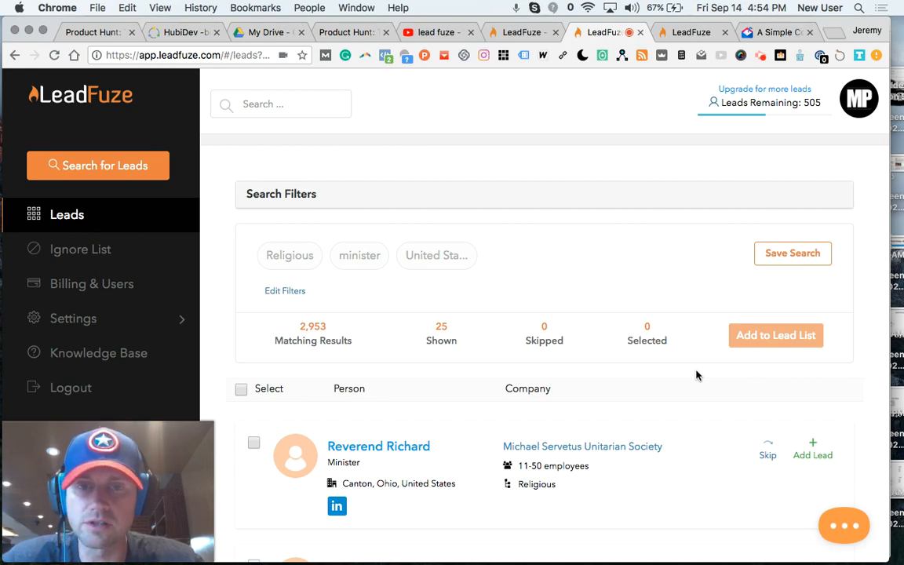
scroll("down", 3)
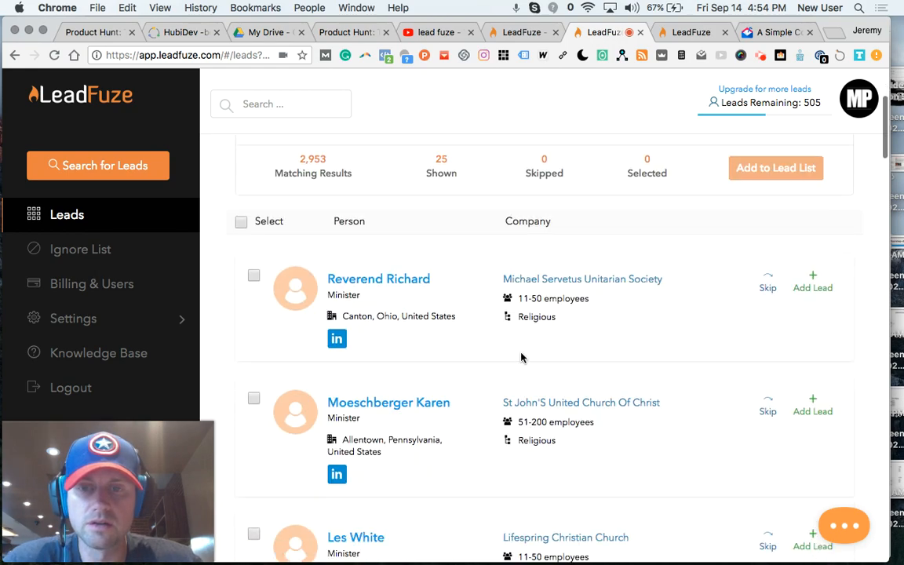
mouse_move(378, 279)
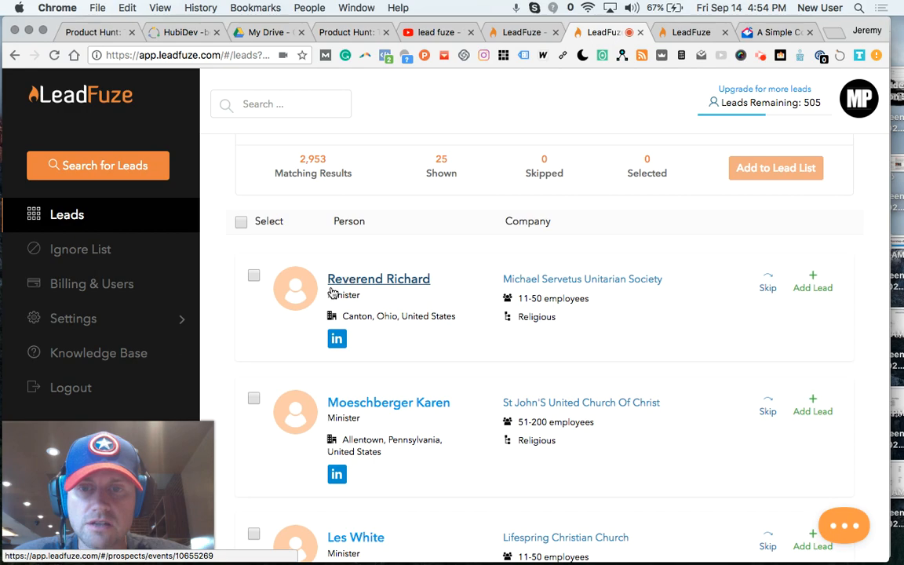
mouse_move(417, 375)
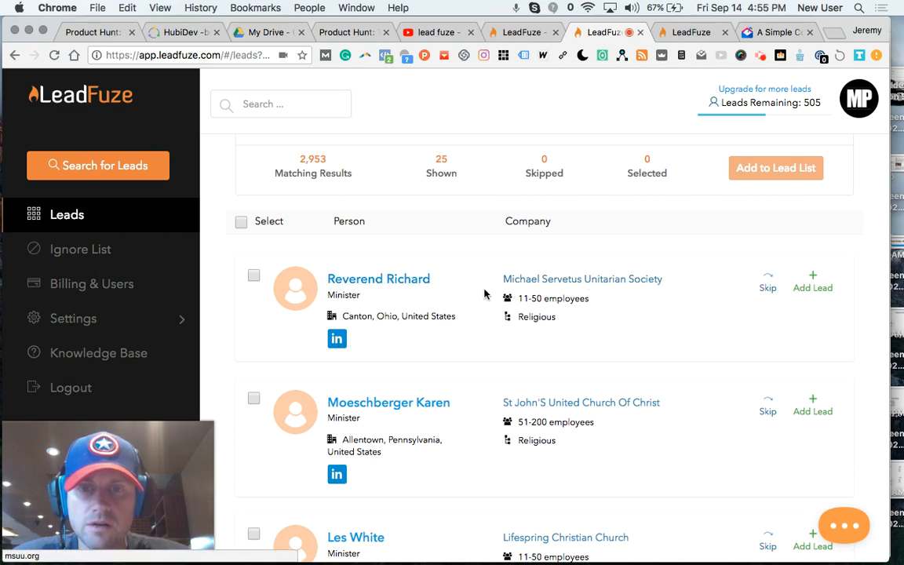
mouse_move(618, 285)
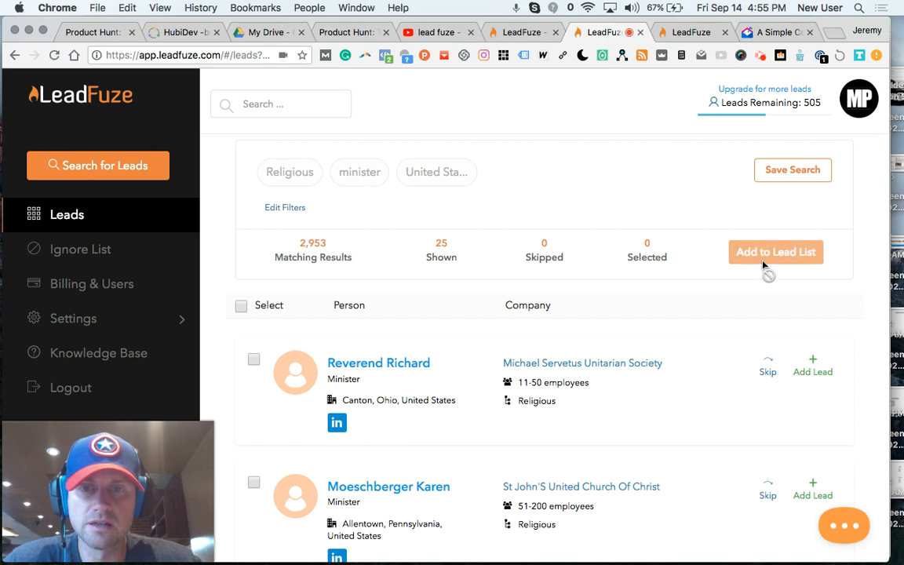
scroll("down", 3)
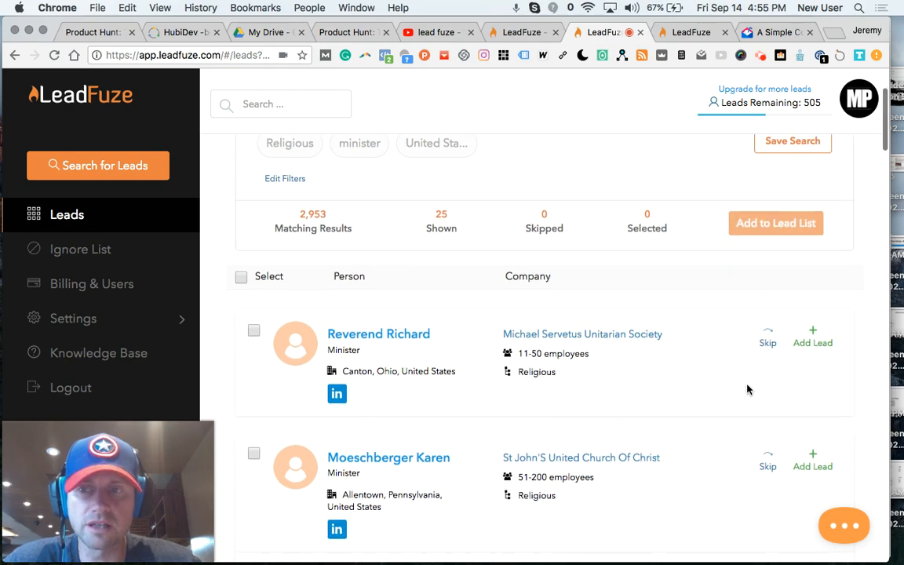
scroll("down", 3)
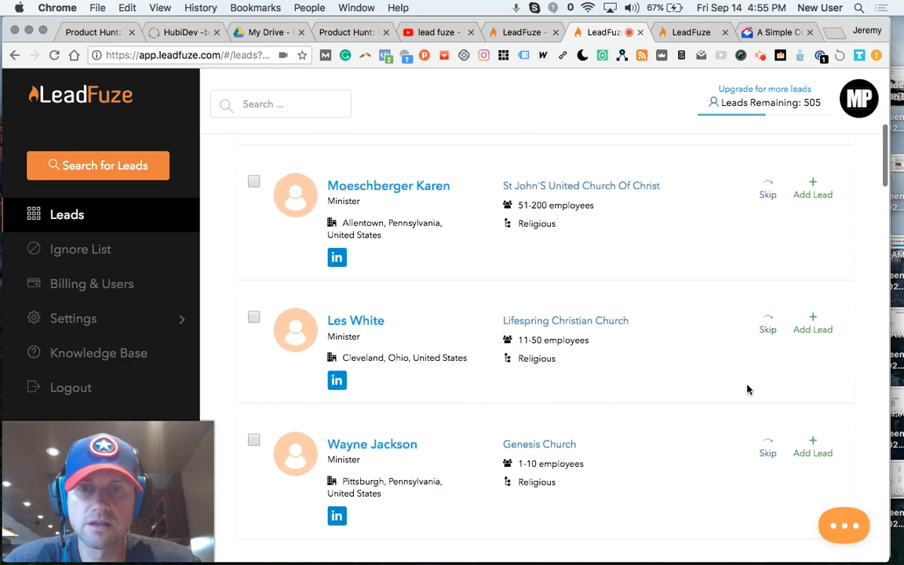
scroll("down", 3)
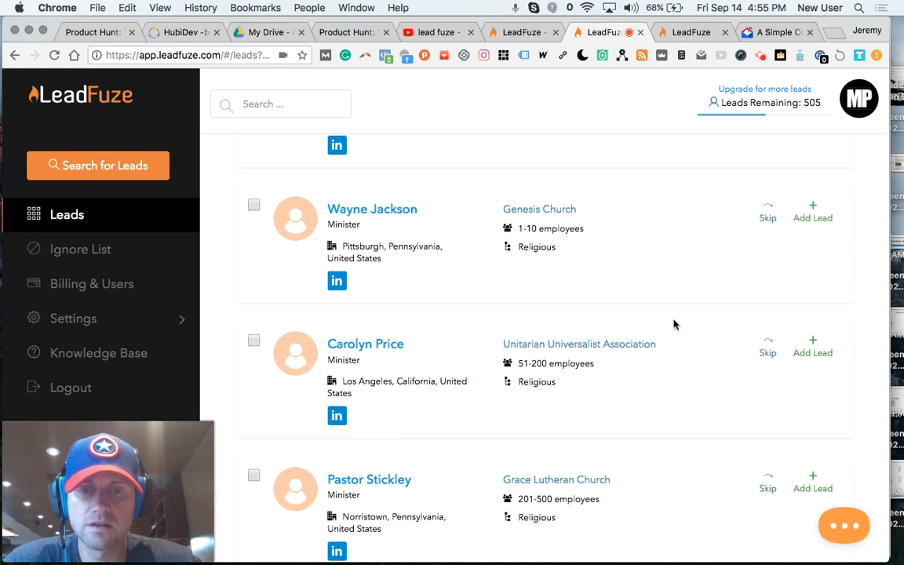
scroll("down", 3)
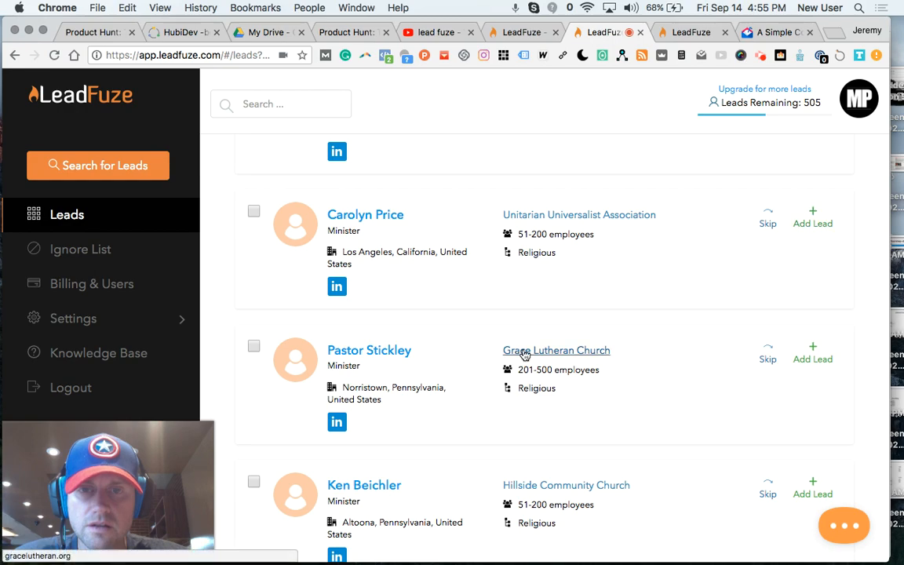
scroll("down", 3)
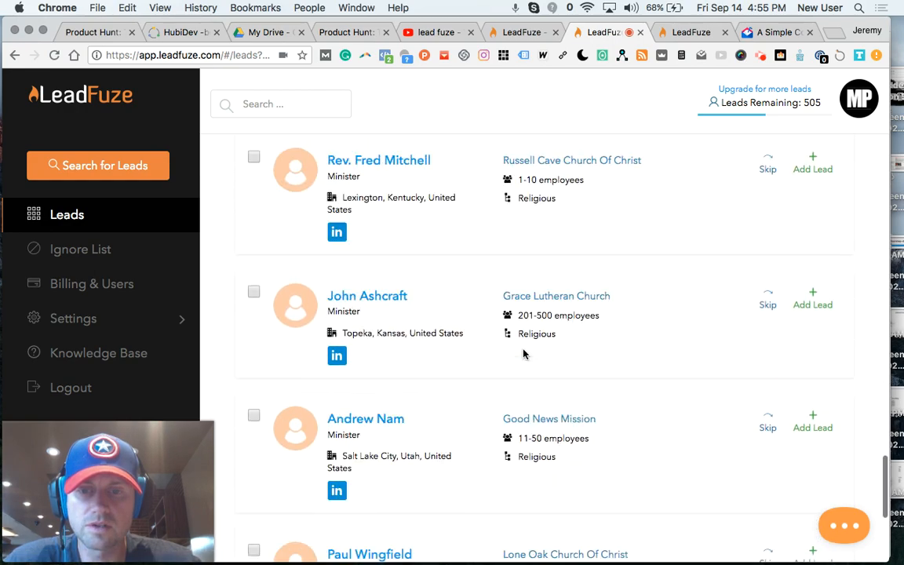
scroll("down", 3)
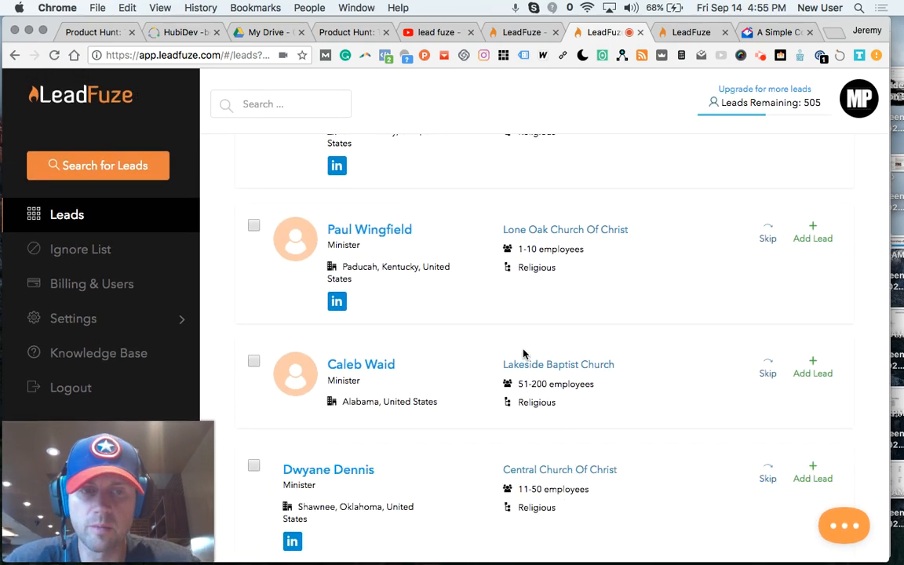
scroll("down", 3)
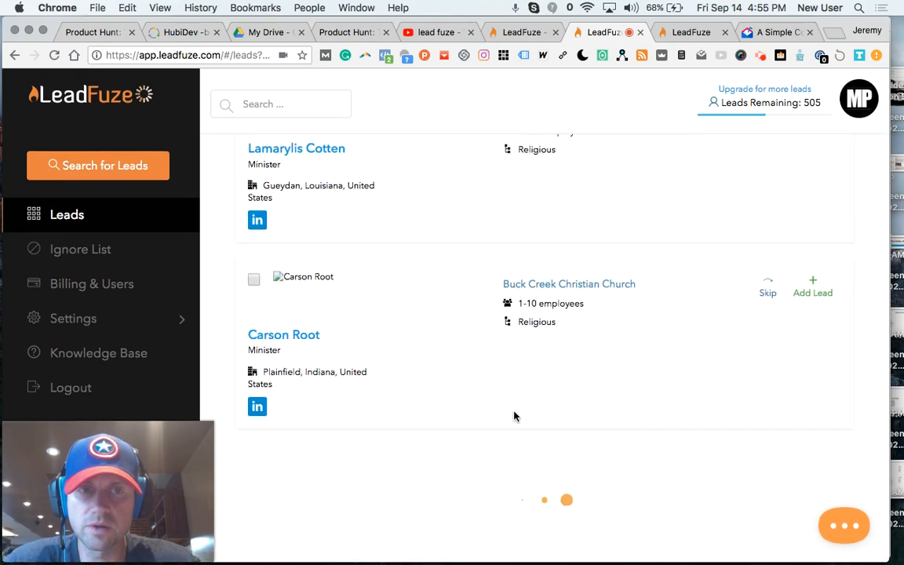
scroll("down", 3)
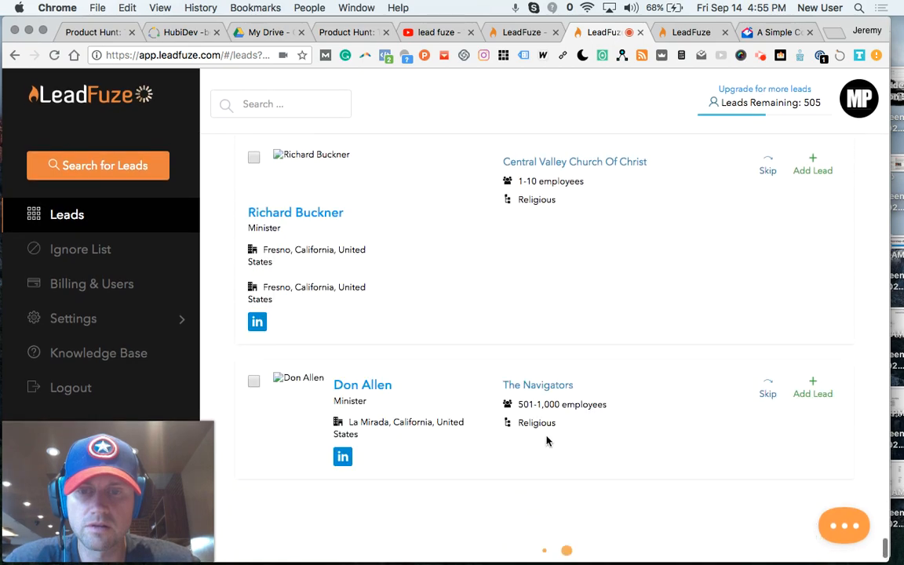
scroll("down", 3)
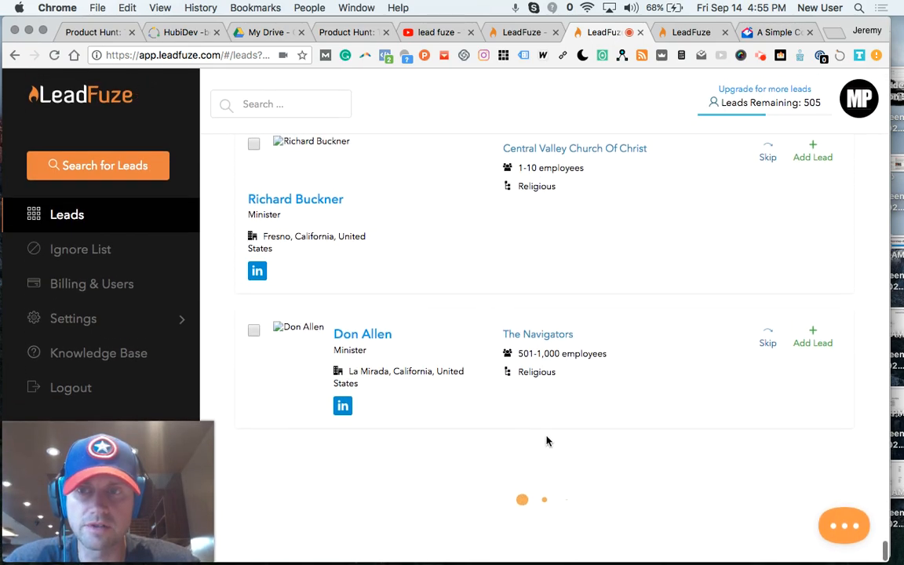
scroll("down", 3)
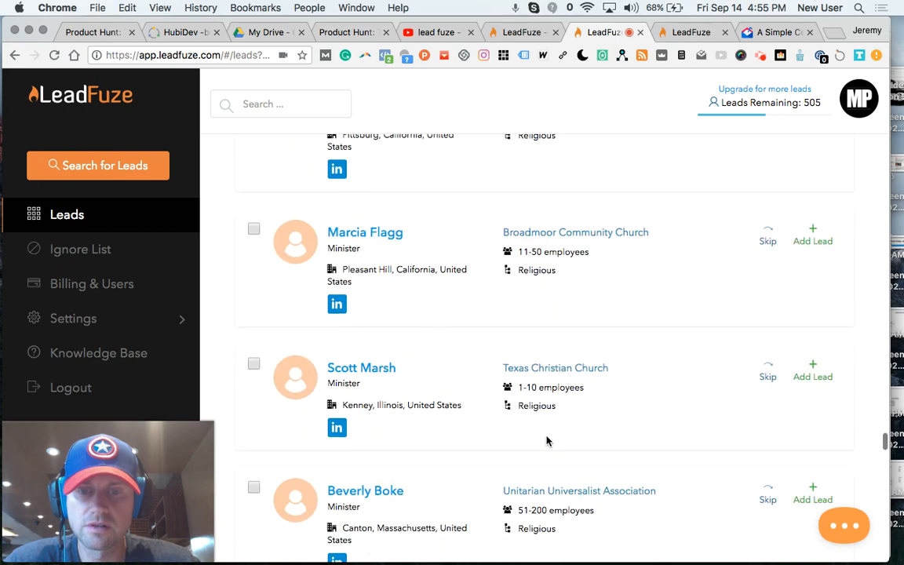
scroll("down", 3)
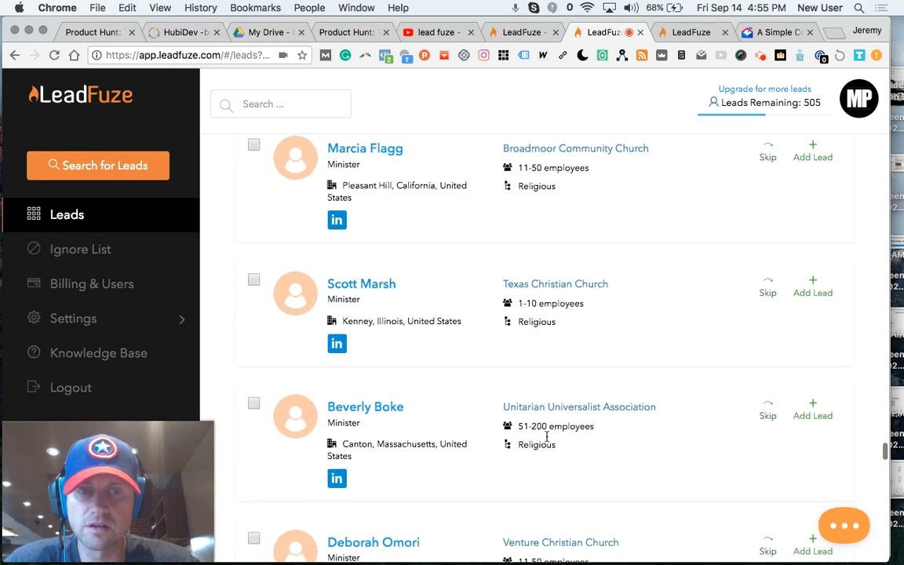
scroll("down", 3)
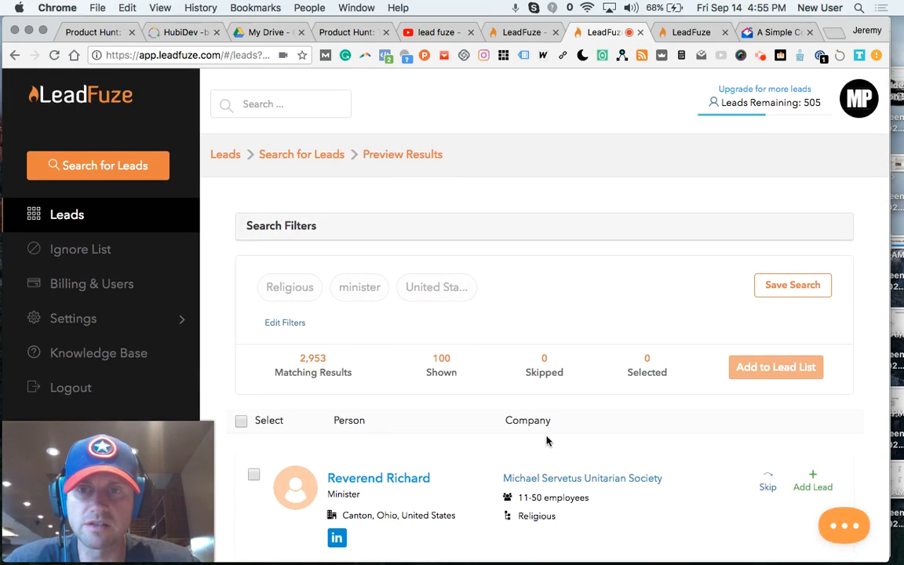
scroll("down", 3)
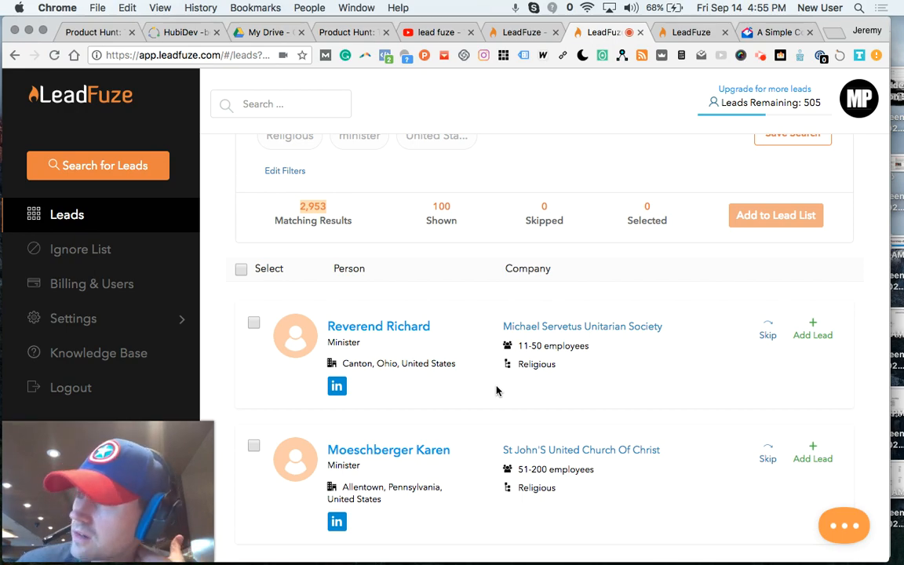
mouse_move(486, 392)
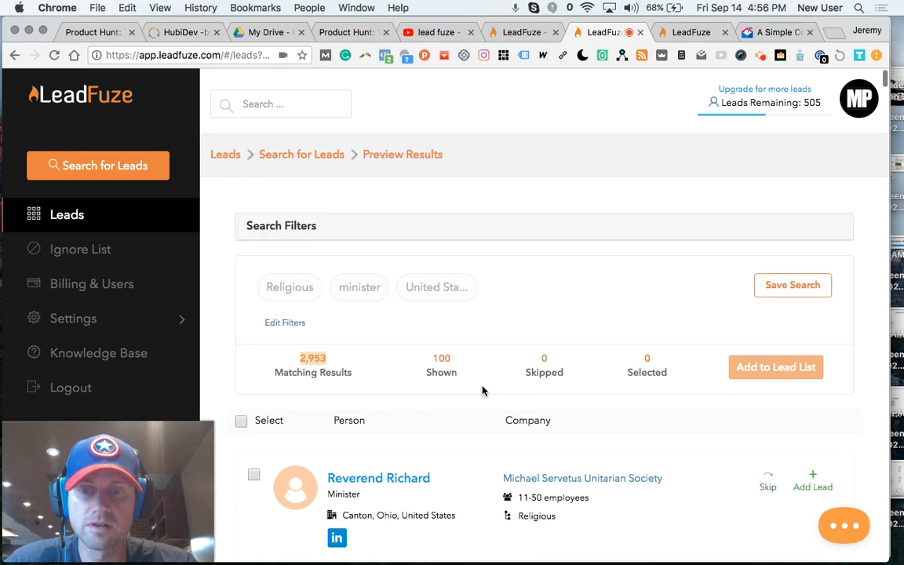
scroll("down", 3)
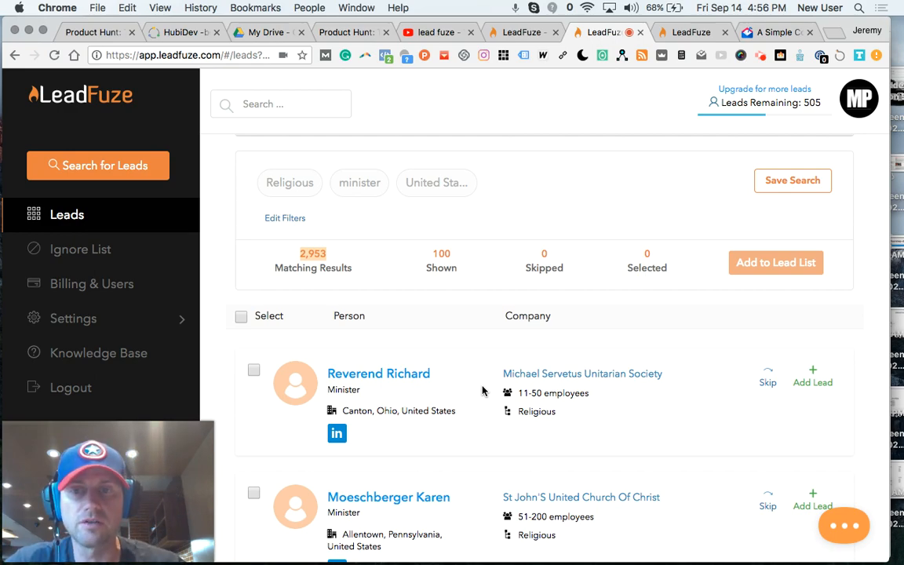
mouse_move(358, 182)
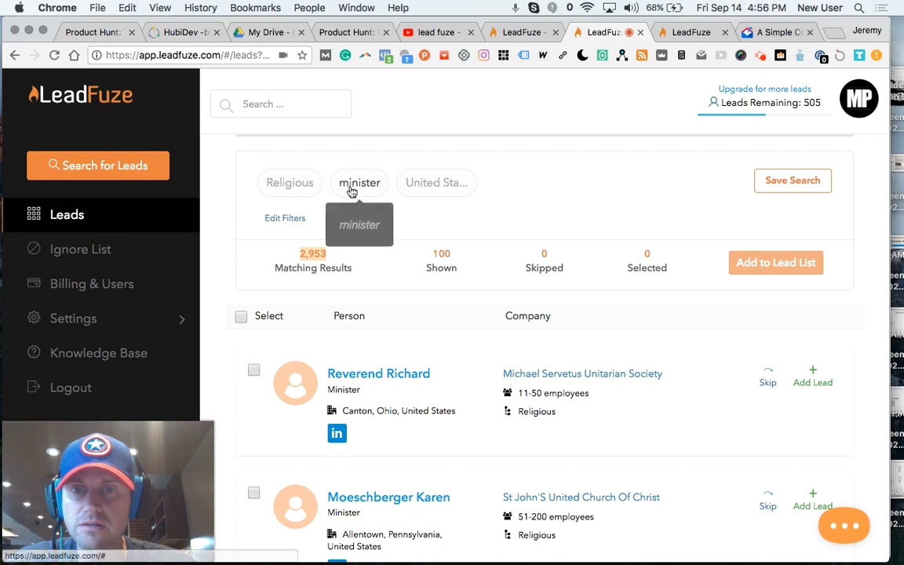
mouse_move(801, 217)
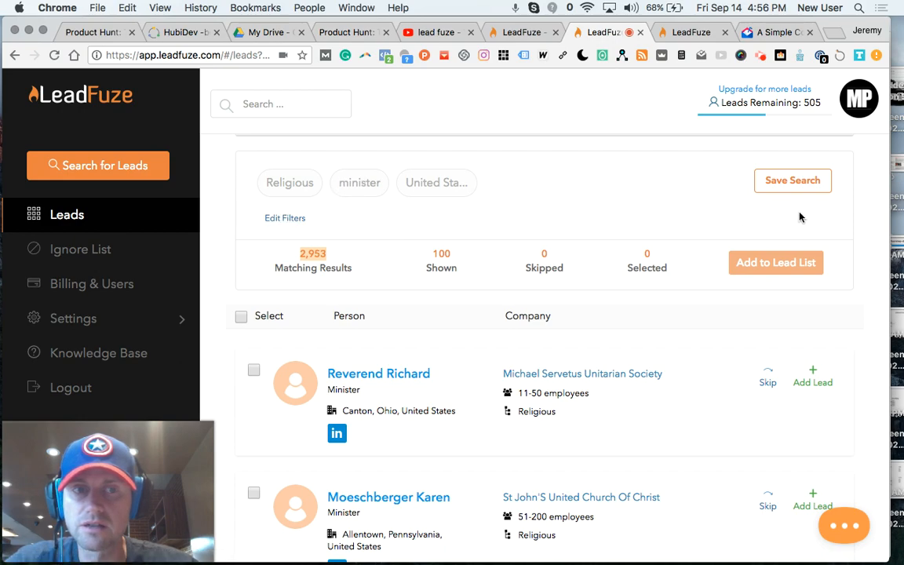
Save the current minister search under the name 'Minster'.
left_click(791, 179)
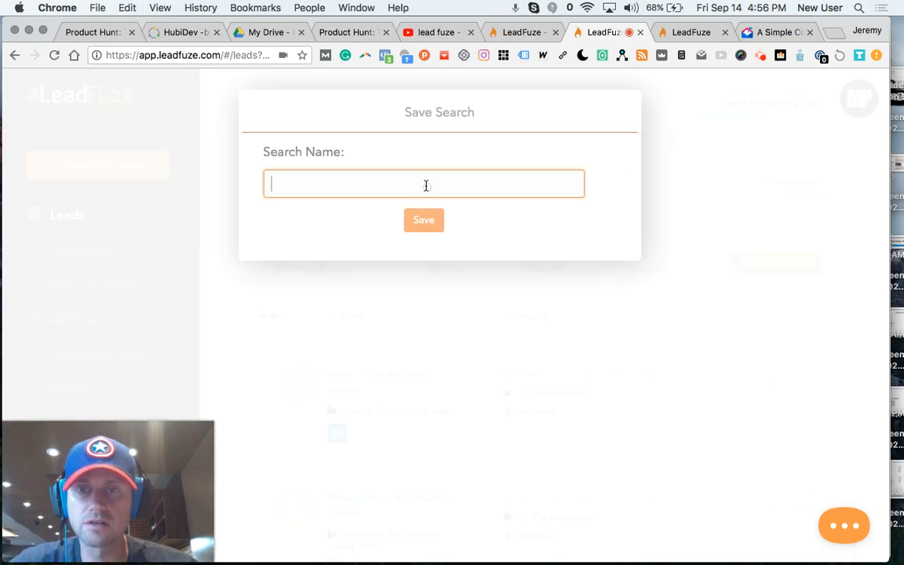
type("Minster")
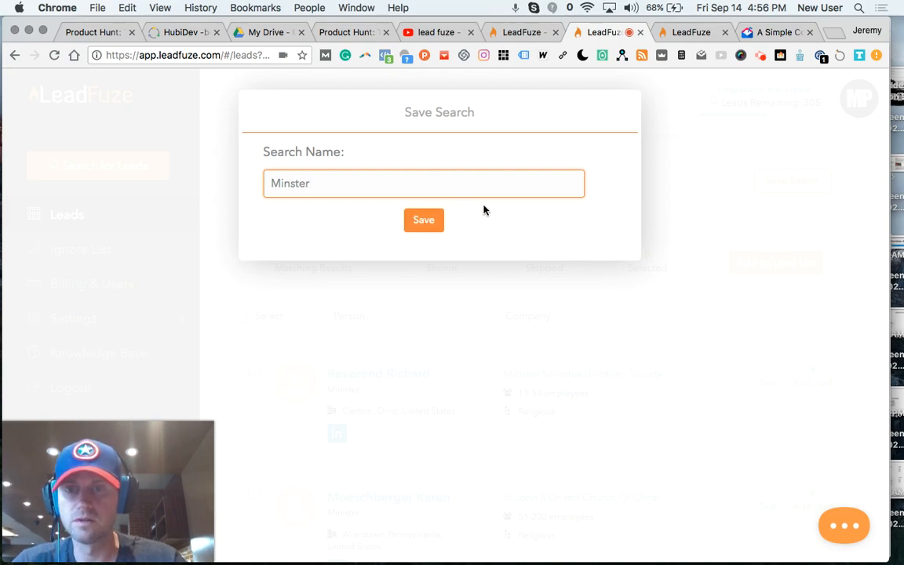
left_click(424, 219)
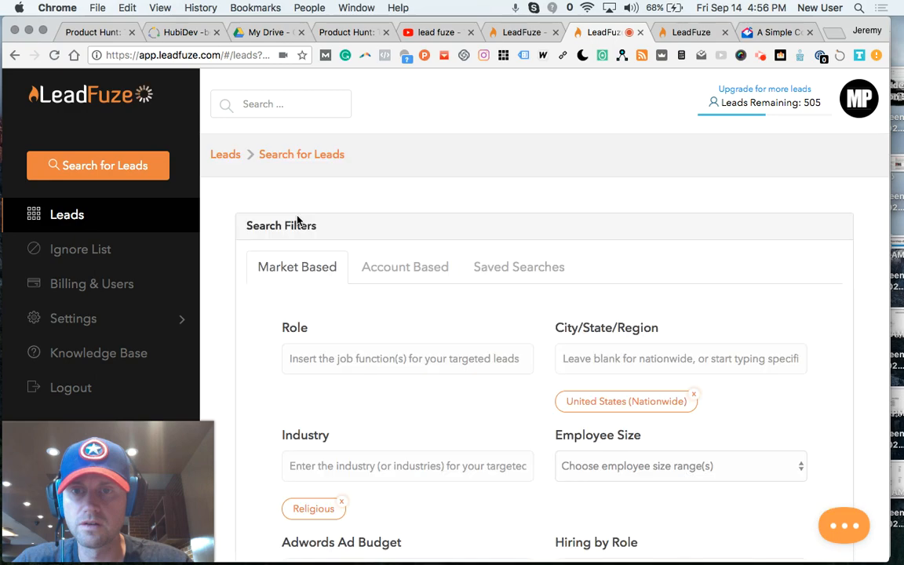
Search religious leads with included keywords 'pastor' and 'minister', returning 17,001 results.
scroll("down", 3)
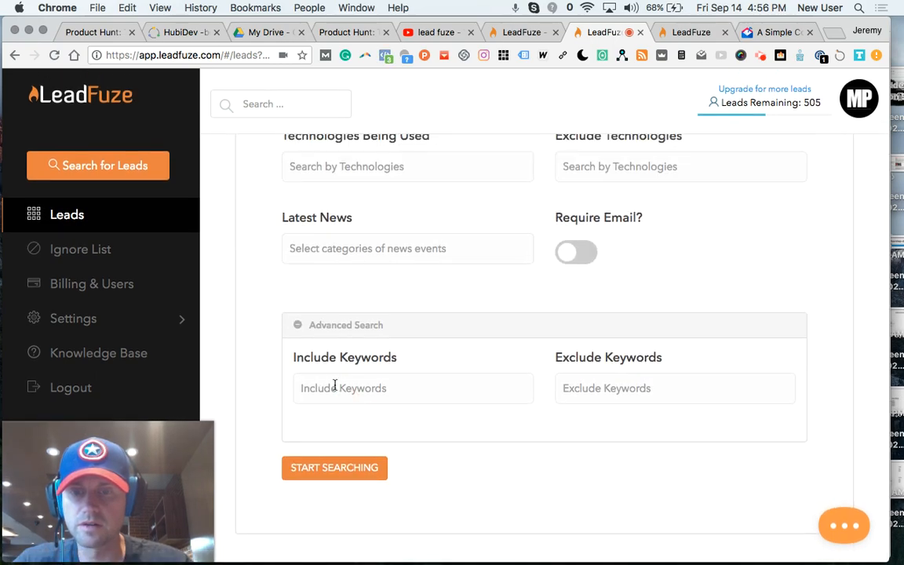
type("pastor")
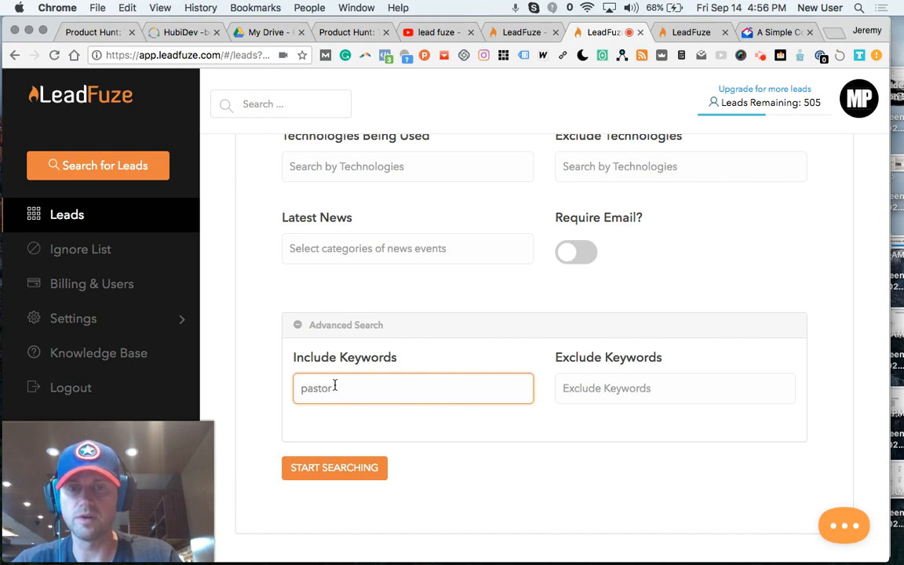
left_click(675, 388)
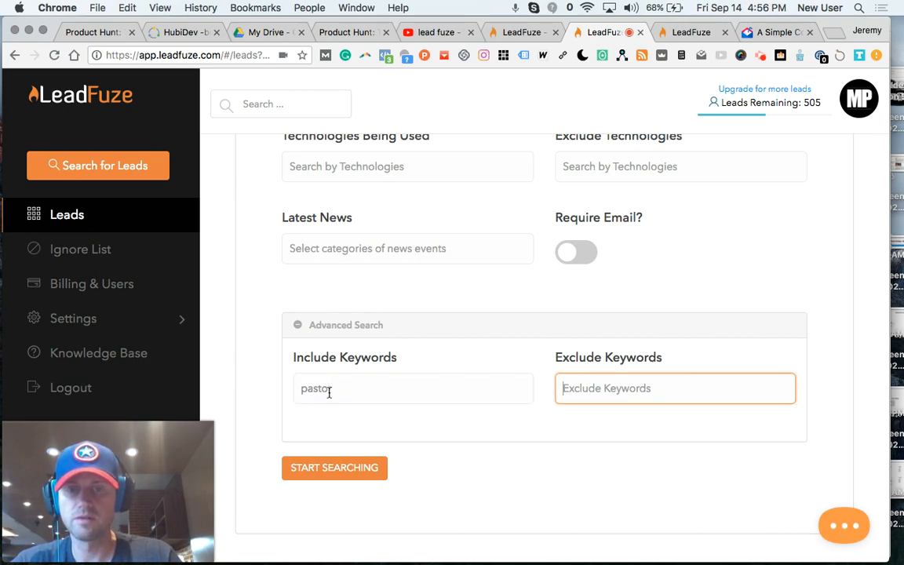
type("m")
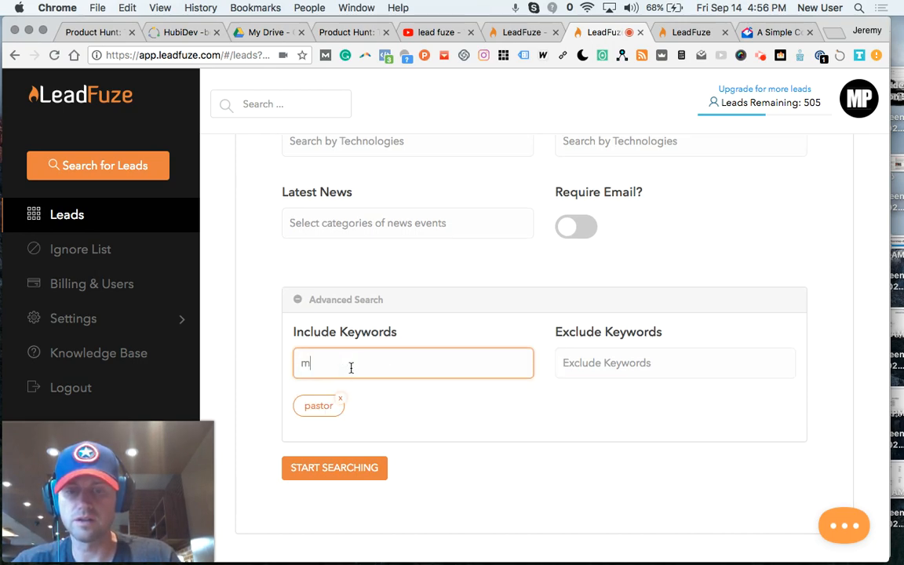
type("inister")
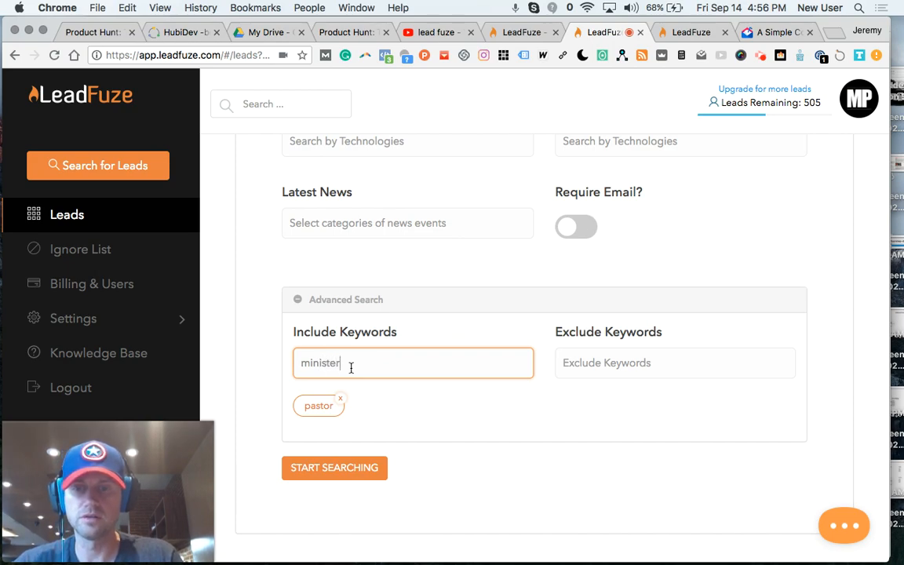
left_click(675, 363)
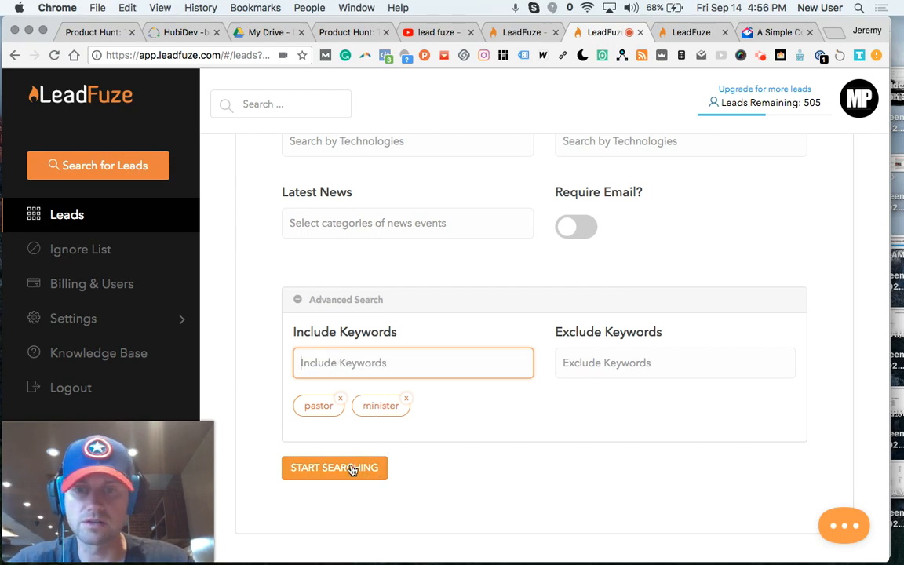
left_click(333, 468)
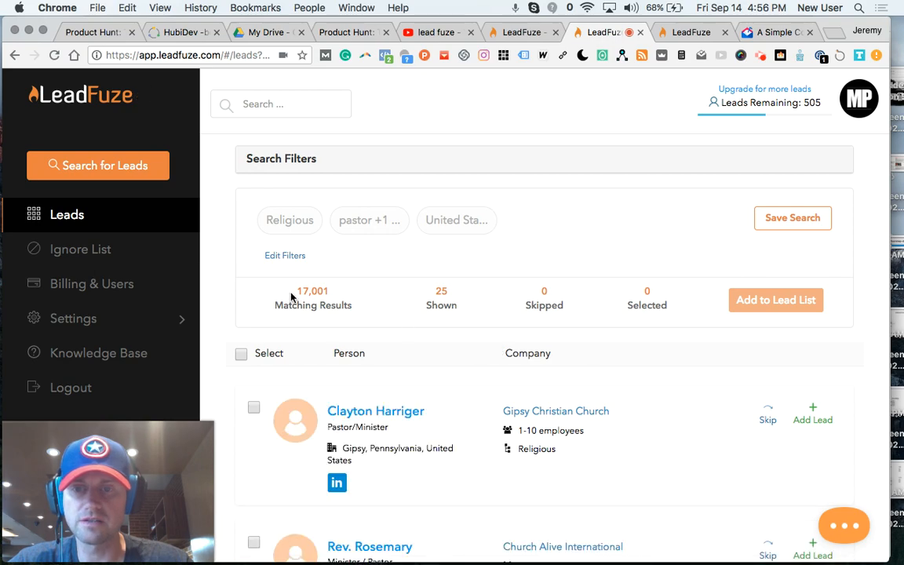
Select all 25 shown pastor/minister leads and start adding them to a lead list.
scroll("down", 3)
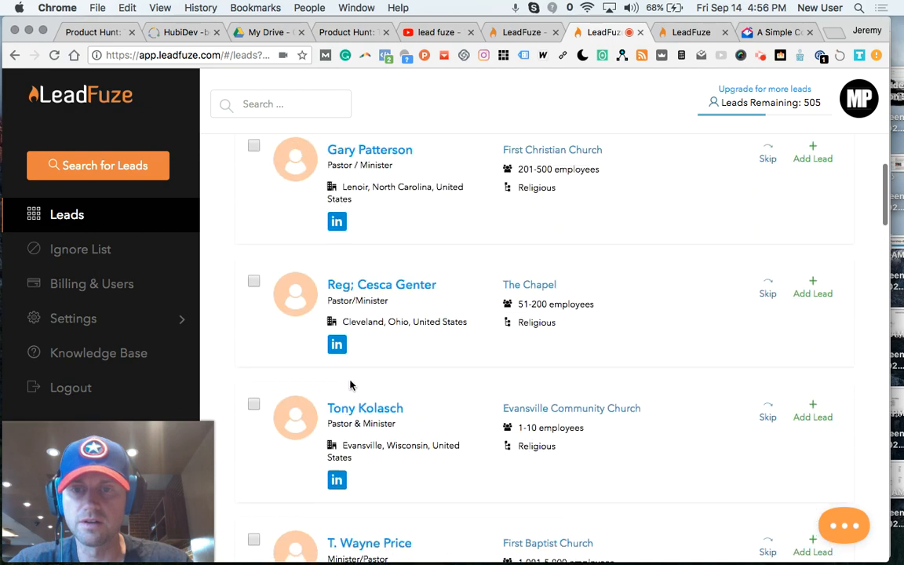
scroll("down", 3)
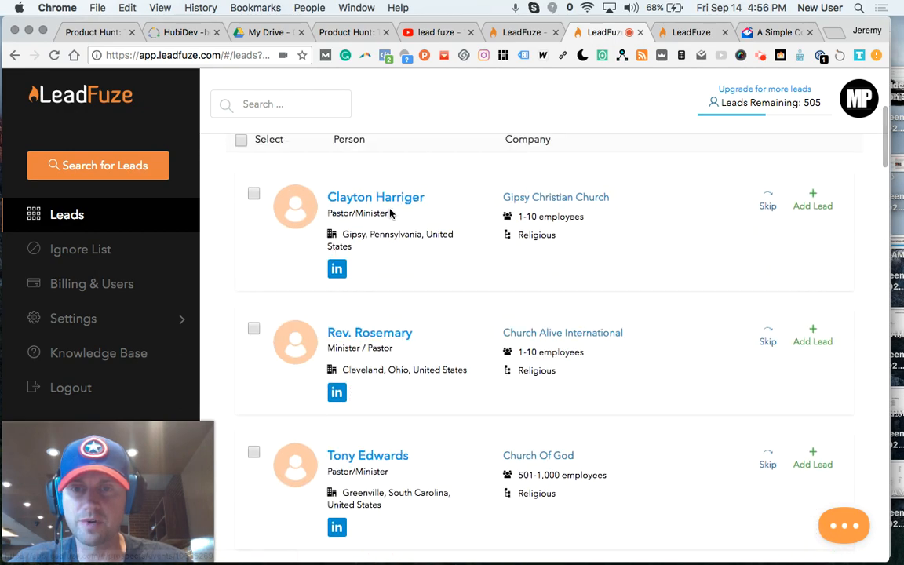
double_click(358, 213)
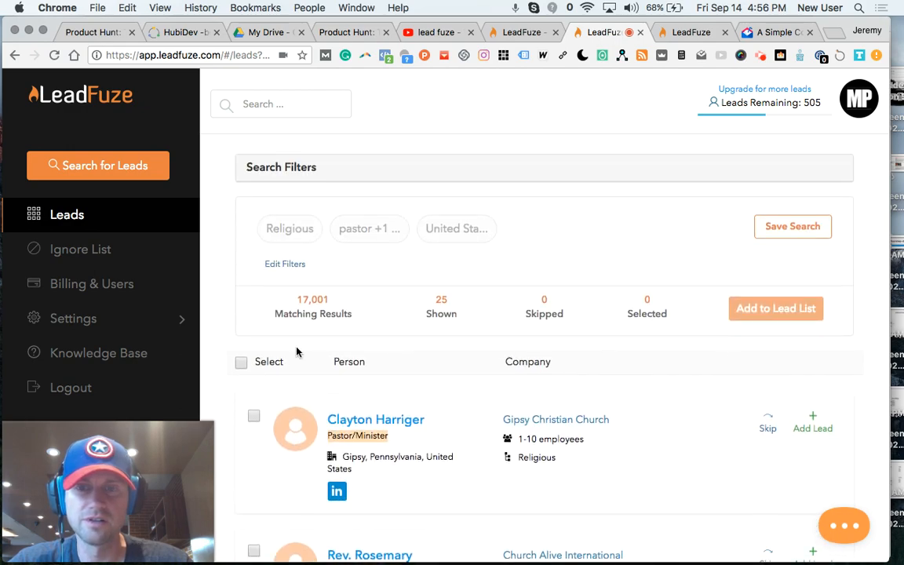
left_click(241, 361)
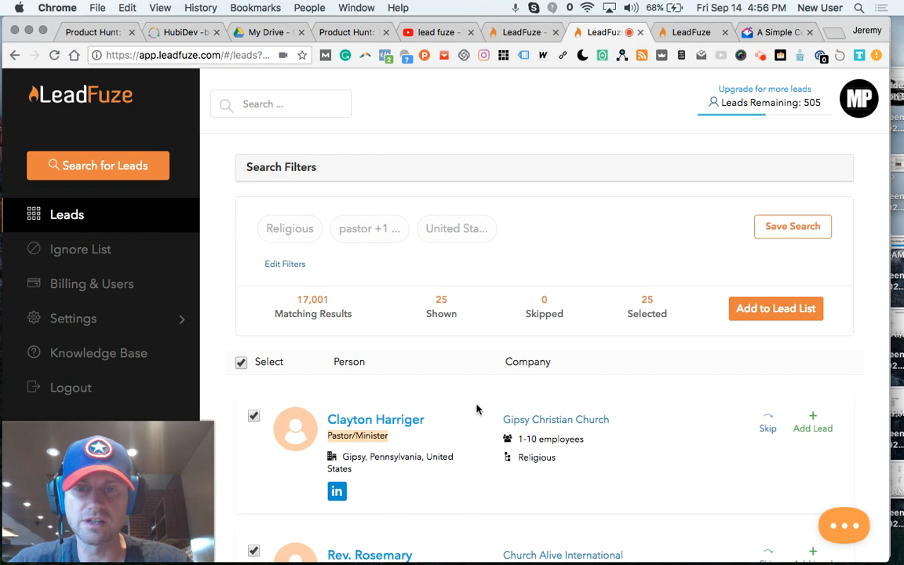
mouse_move(776, 307)
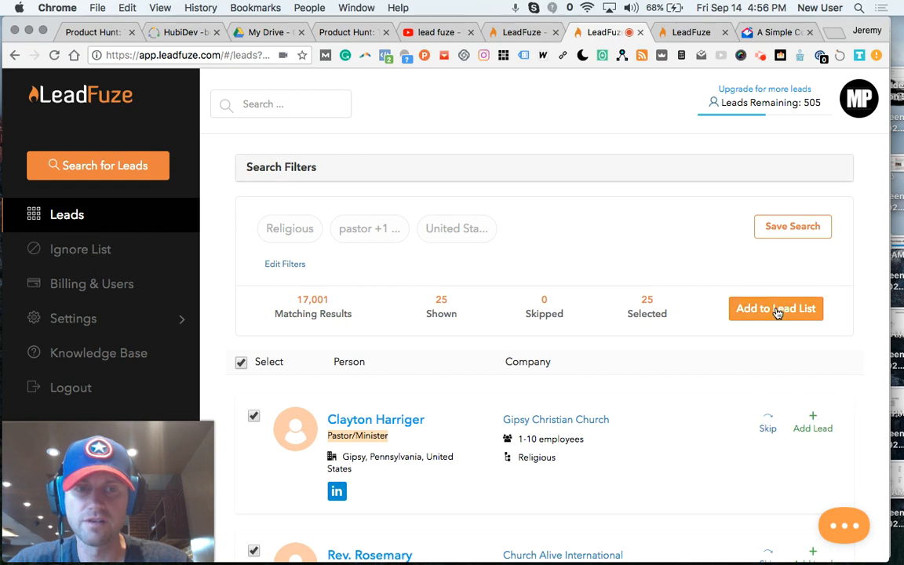
left_click(776, 308)
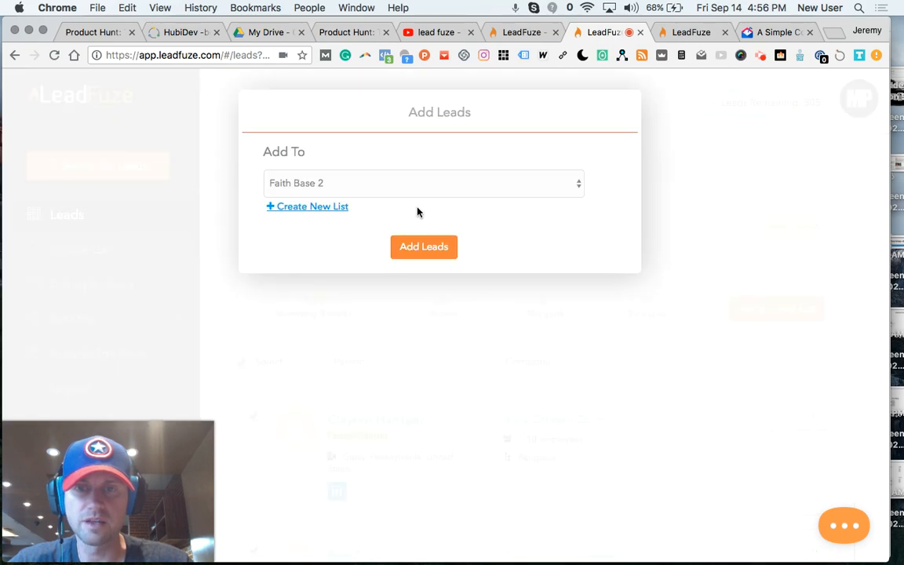
Create a new list named 'Faith Ba' and add the selected leads to it.
left_click(424, 182)
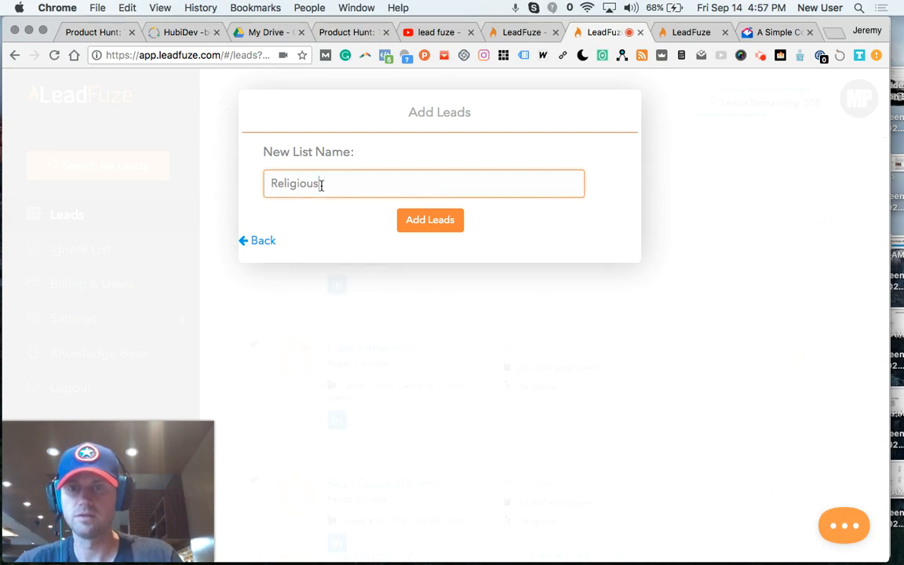
type("Faith Ba")
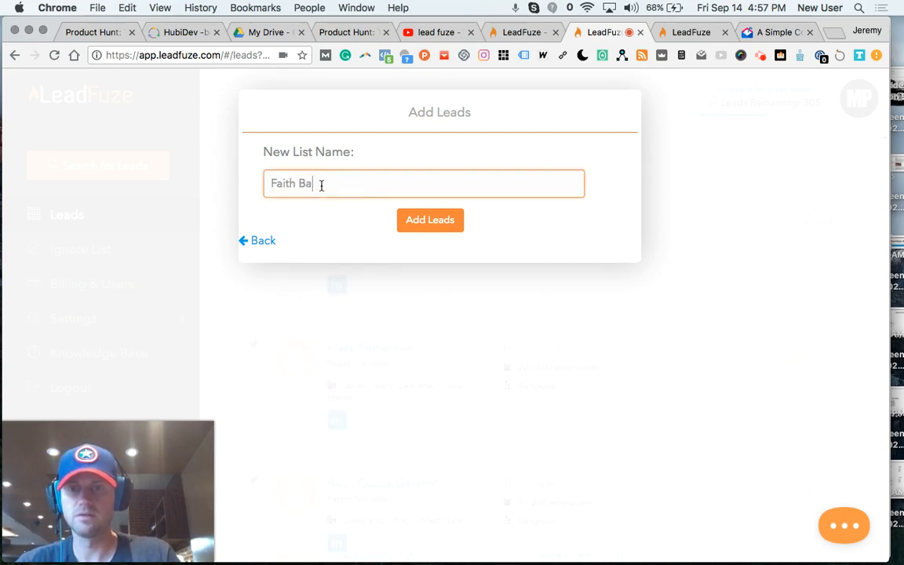
left_click(430, 220)
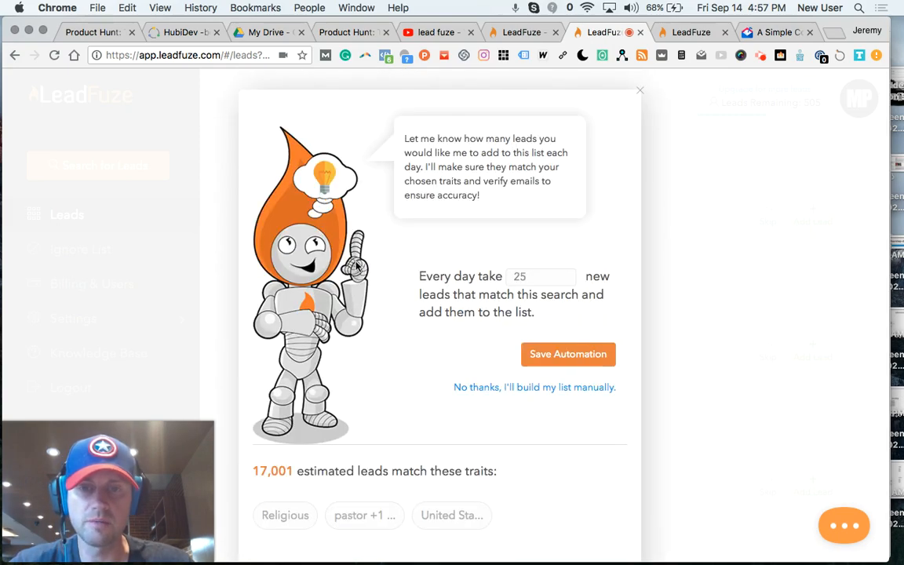
Save an automation adding 25 new matching leads to the list every day.
left_click(540, 276)
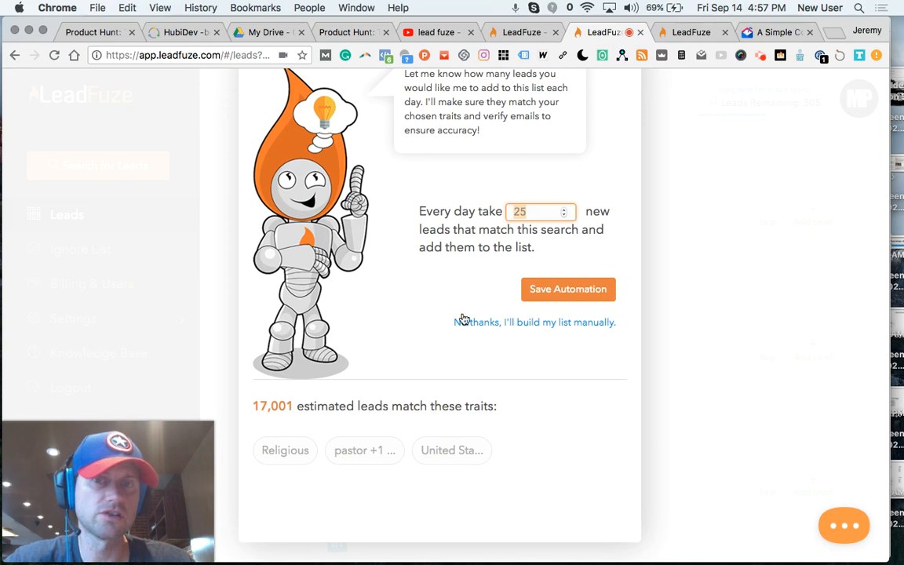
mouse_move(408, 311)
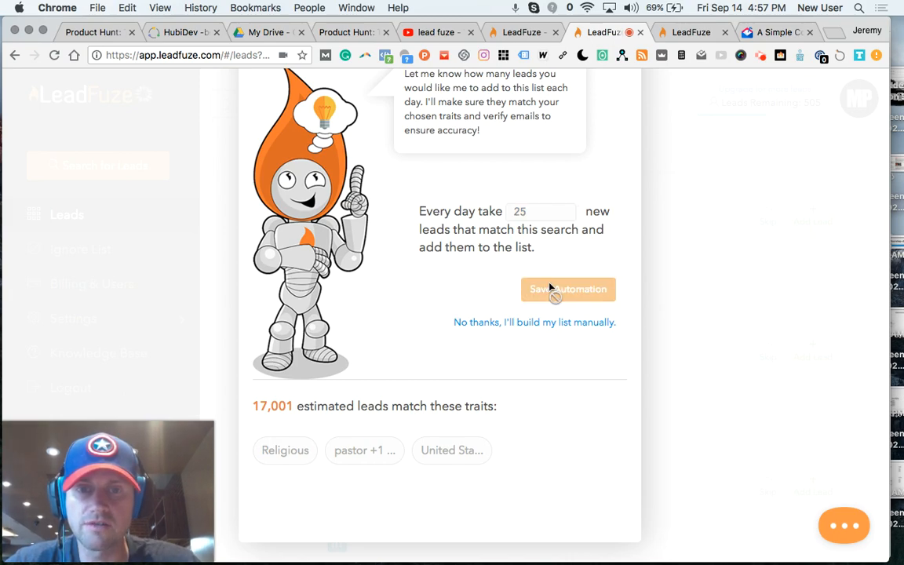
left_click(533, 321)
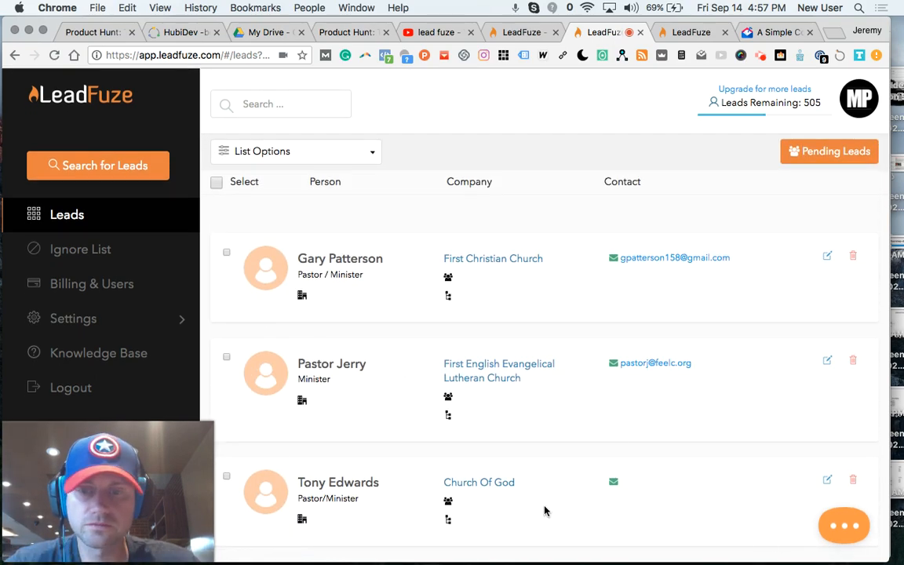
Collapse the Settings sidebar section and switch to the Mailshake website.
left_click(72, 317)
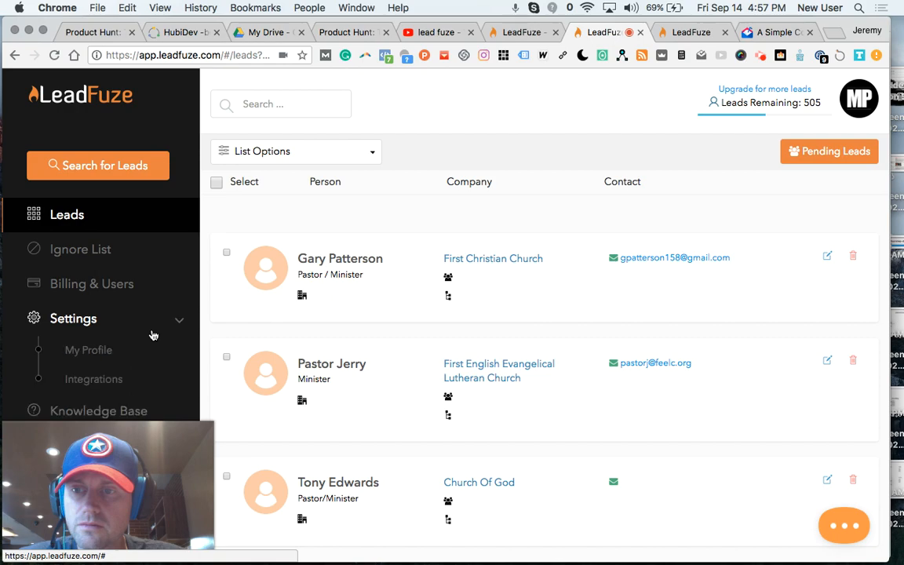
left_click(72, 317)
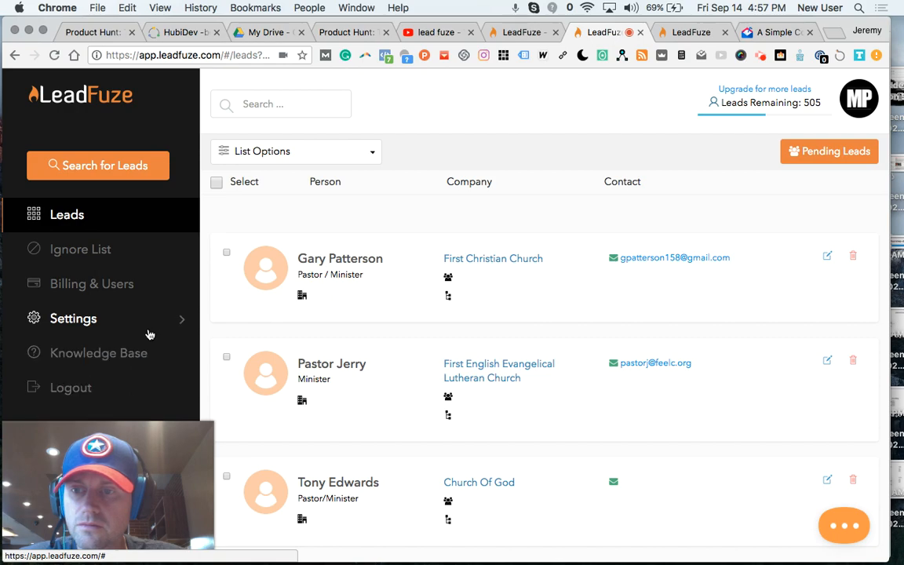
left_click(72, 317)
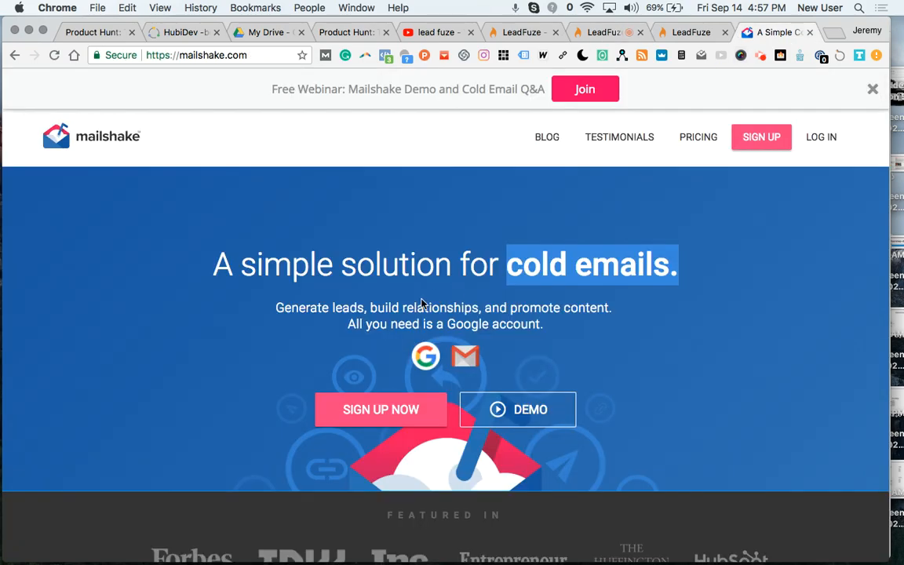
Browse Mailshake's cold-email features and API sections, then return to the LeadFuze leads list.
scroll("down", 3)
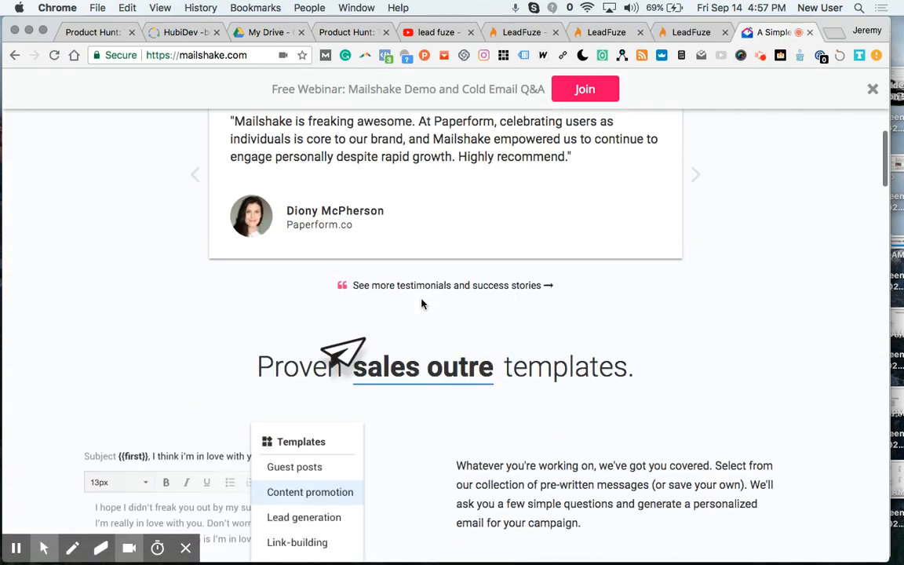
scroll("down", 3)
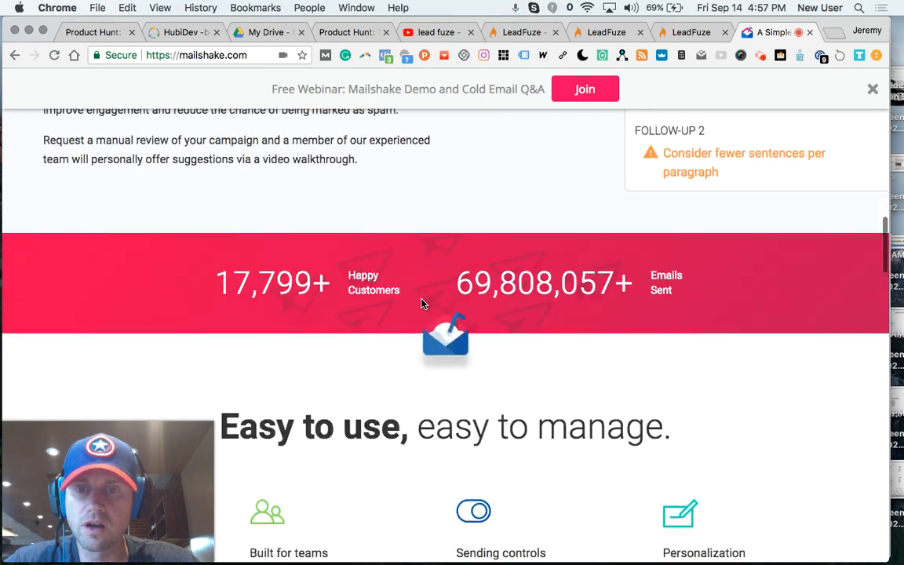
scroll("down", 3)
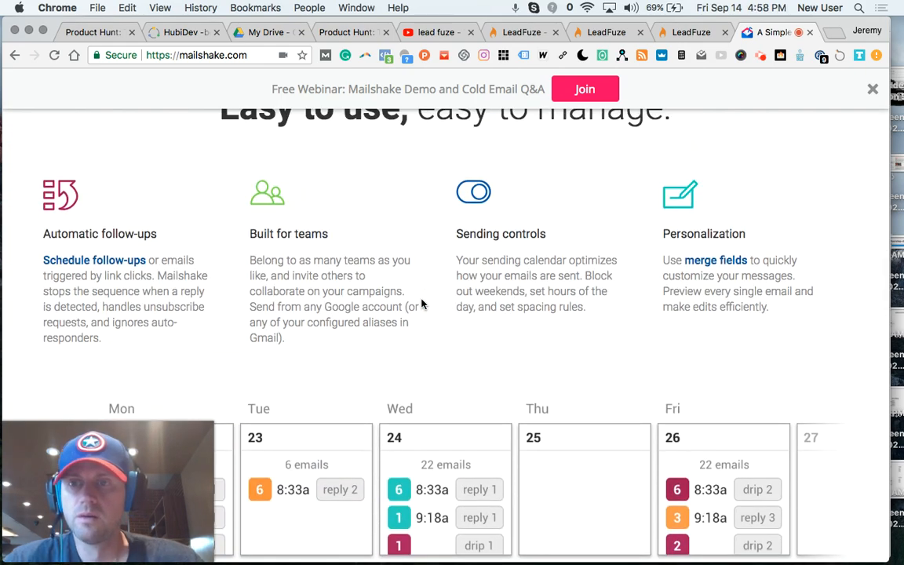
scroll("down", 3)
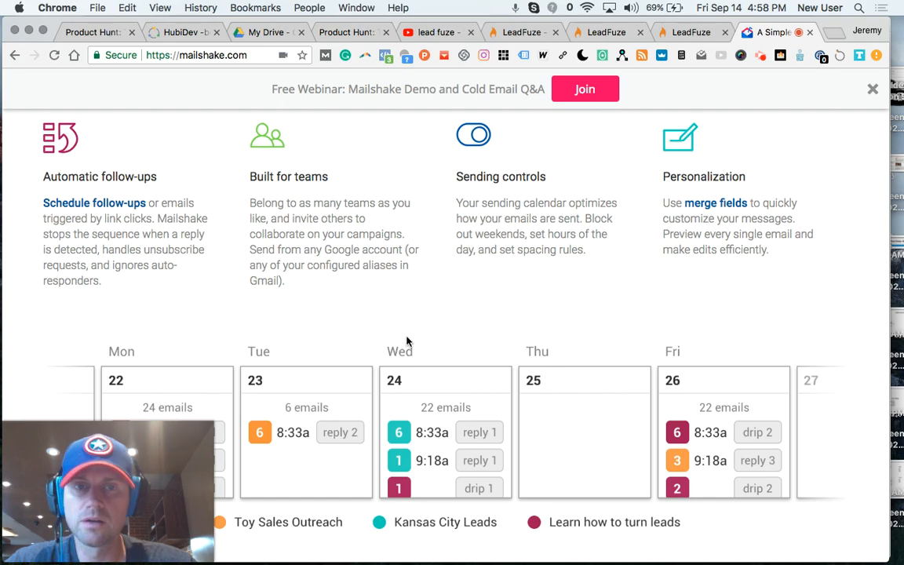
scroll("down", 3)
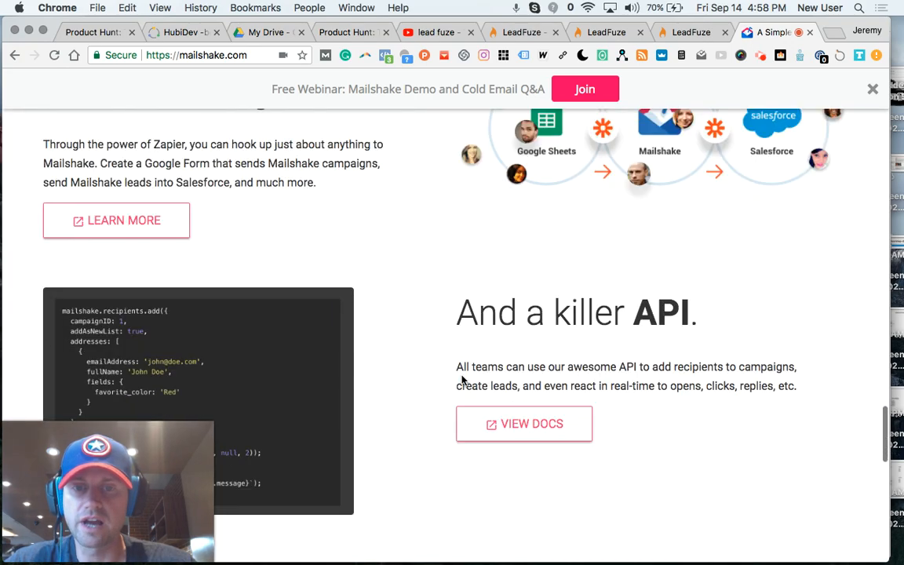
scroll("down", 3)
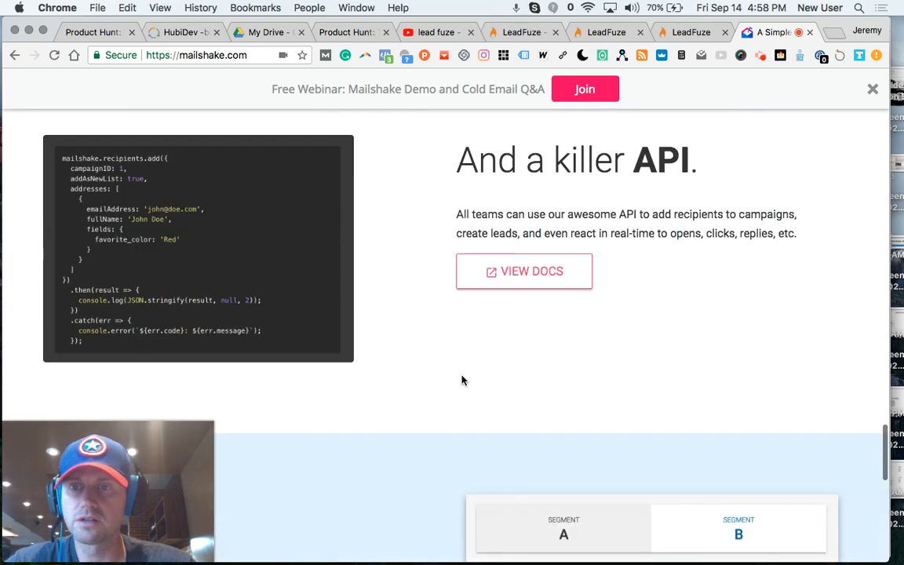
left_click(687, 31)
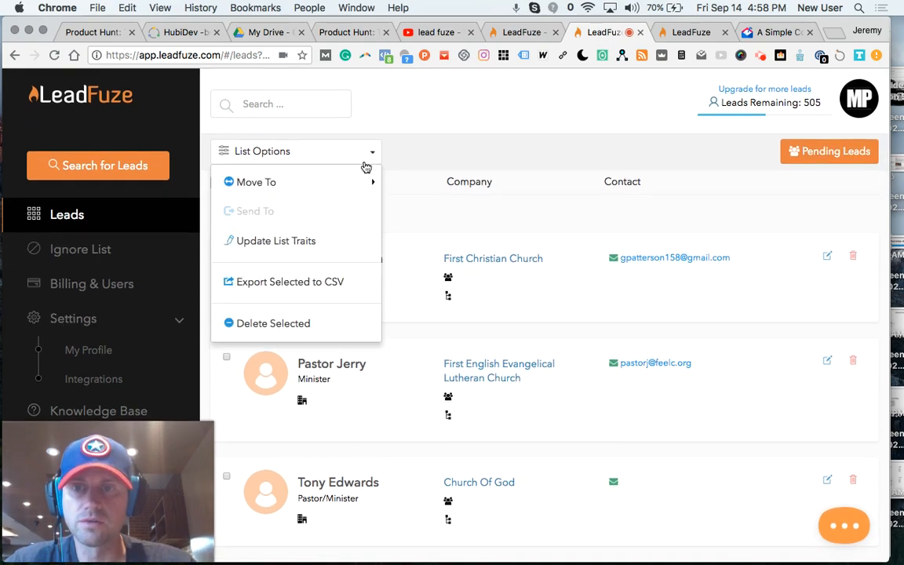
mouse_move(256, 182)
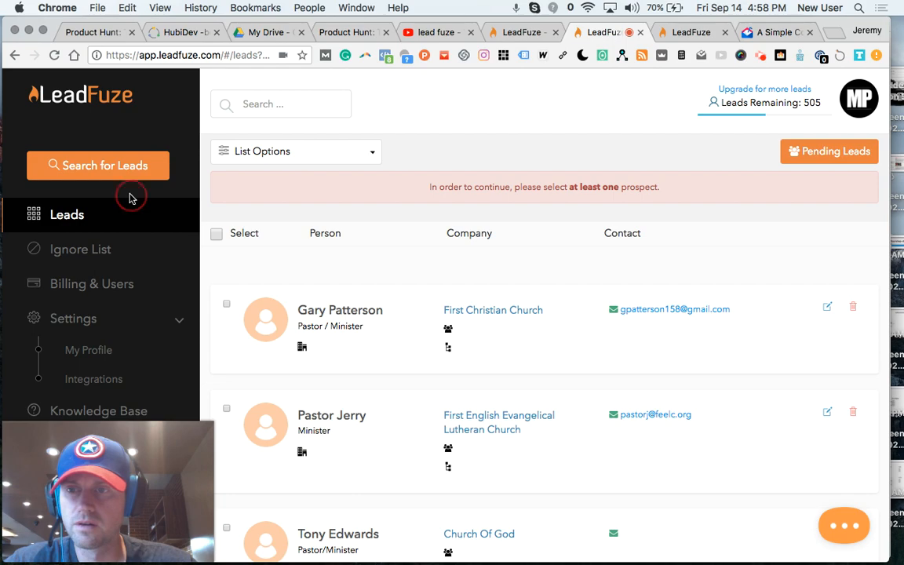
Show the lead automations page with the Faith Base 3, Faith Base 2 and TPS personas.
scroll("down", 3)
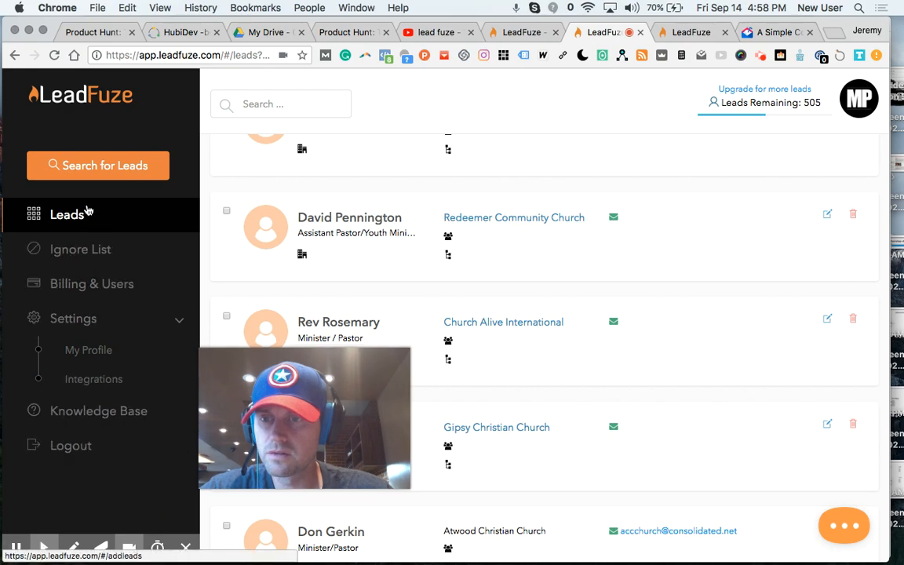
left_click(66, 213)
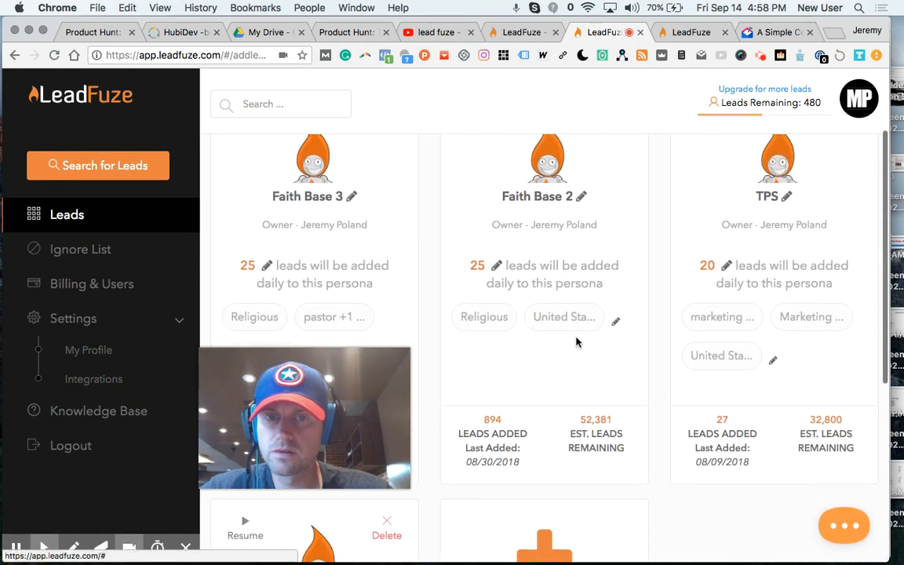
Resume the paused Faith Base 2 daily automation from its card.
scroll("down", 3)
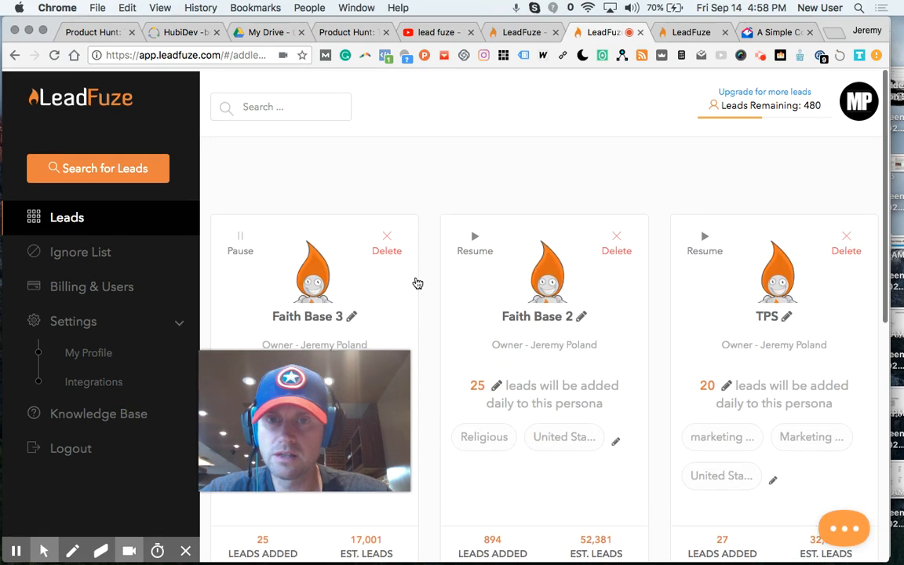
scroll("down", 3)
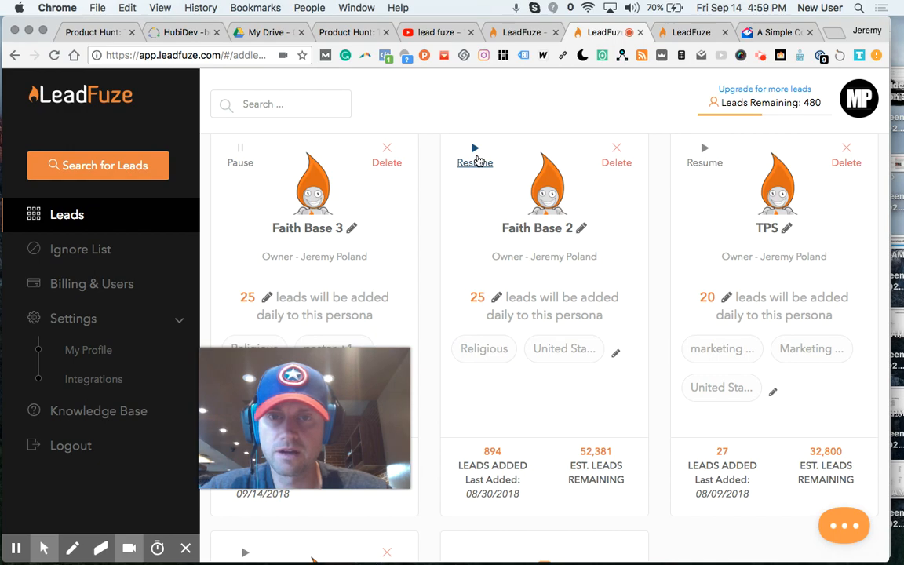
left_click(474, 161)
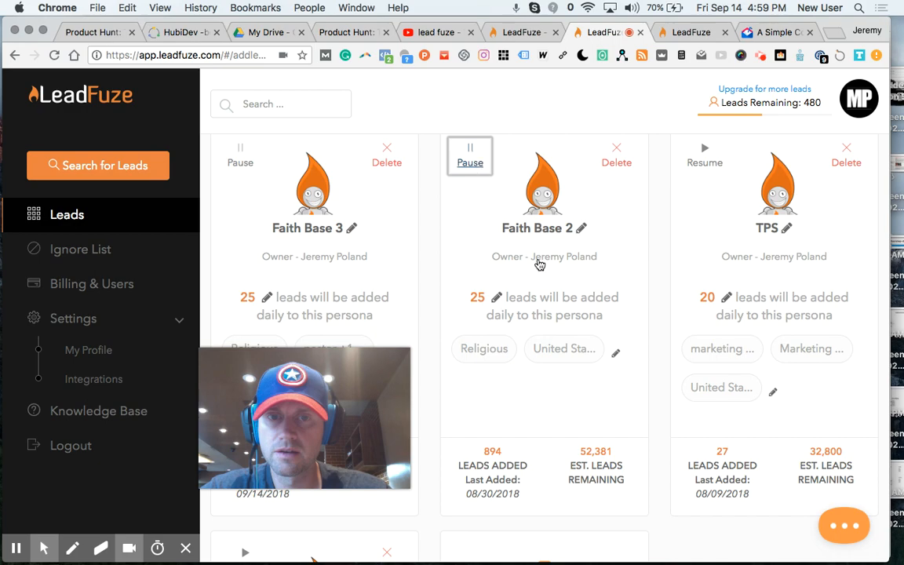
Open the Faith Base 2 persona's list of pastor and minister leads.
scroll("down", 3)
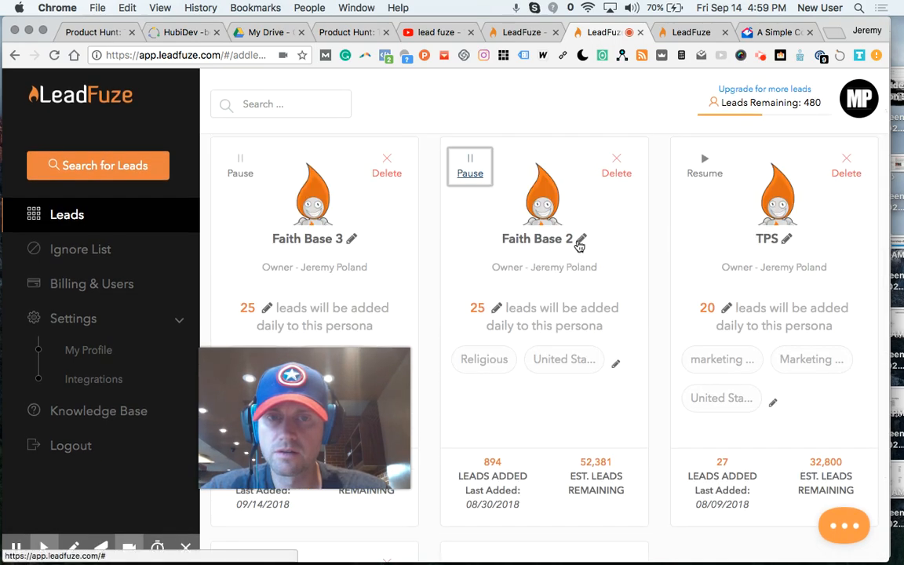
left_click(581, 239)
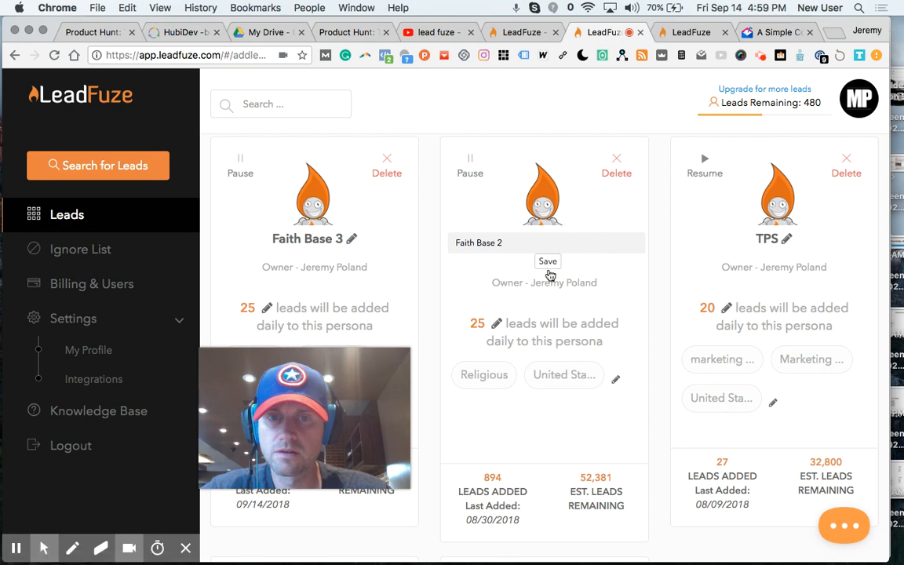
left_click(548, 260)
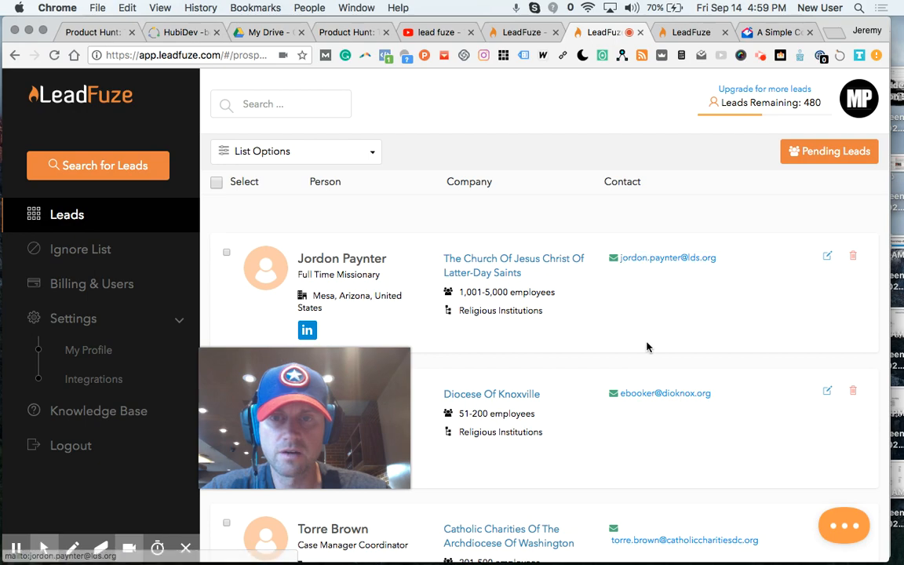
mouse_move(659, 280)
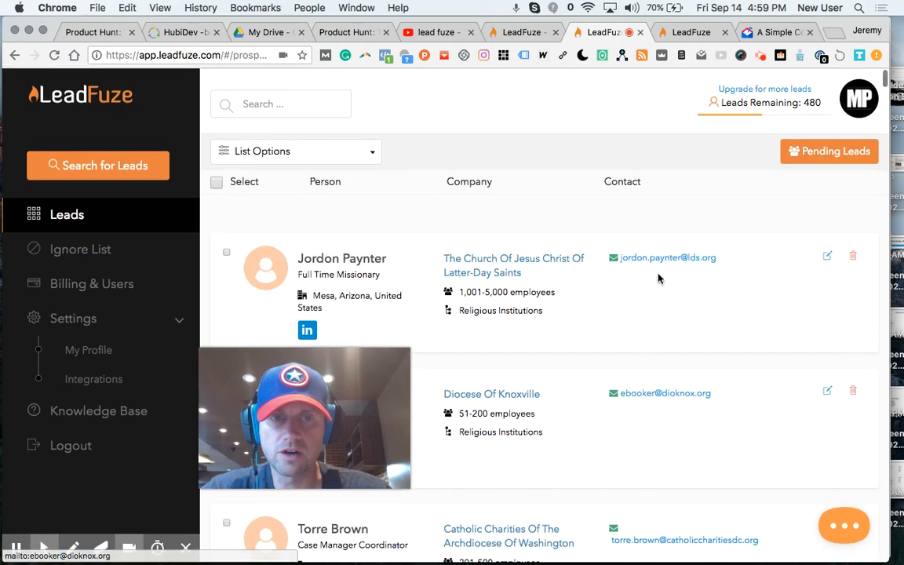
Export the selected Faith Base 2 leads to CSV through List Options.
scroll("down", 3)
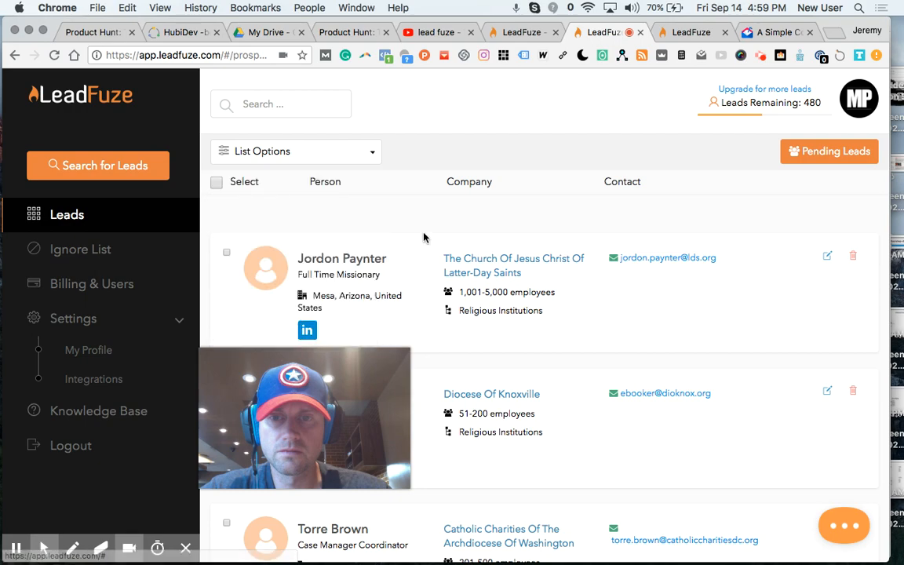
left_click(216, 182)
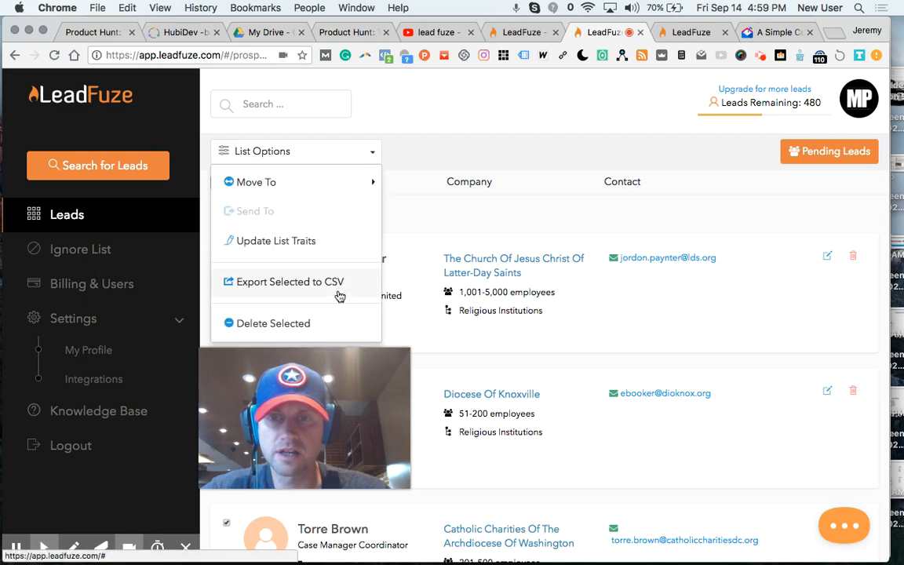
left_click(289, 283)
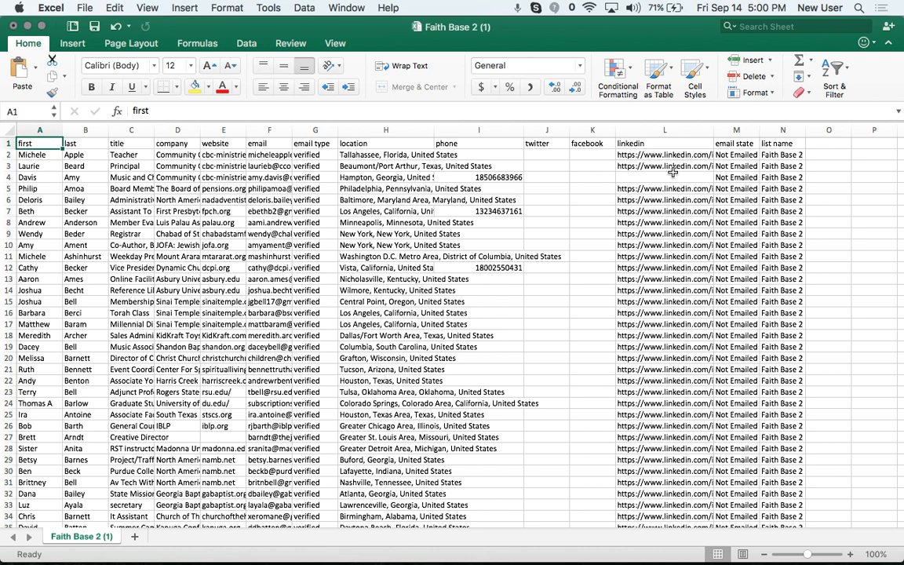
Scroll through the exported sheet and widen column F to show full email addresses.
left_click(666, 156)
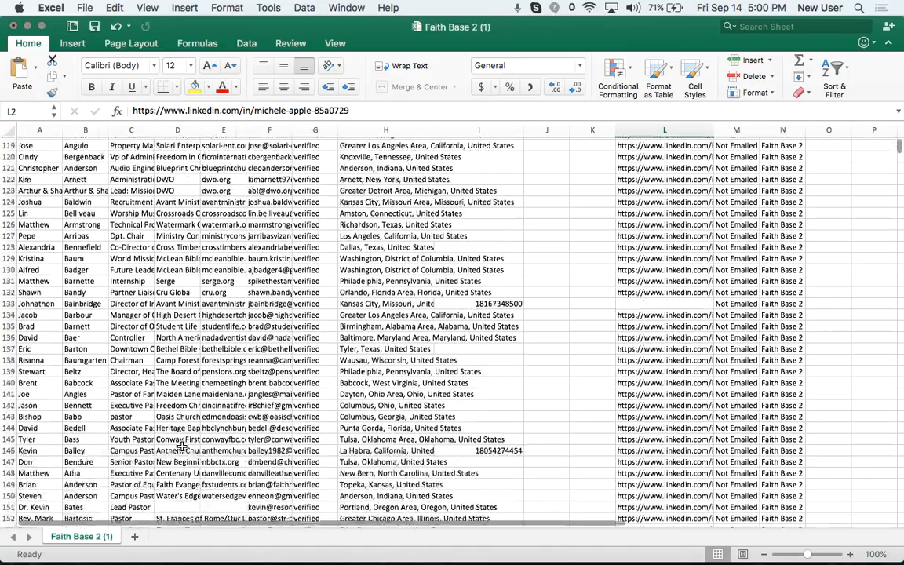
scroll("down", 3)
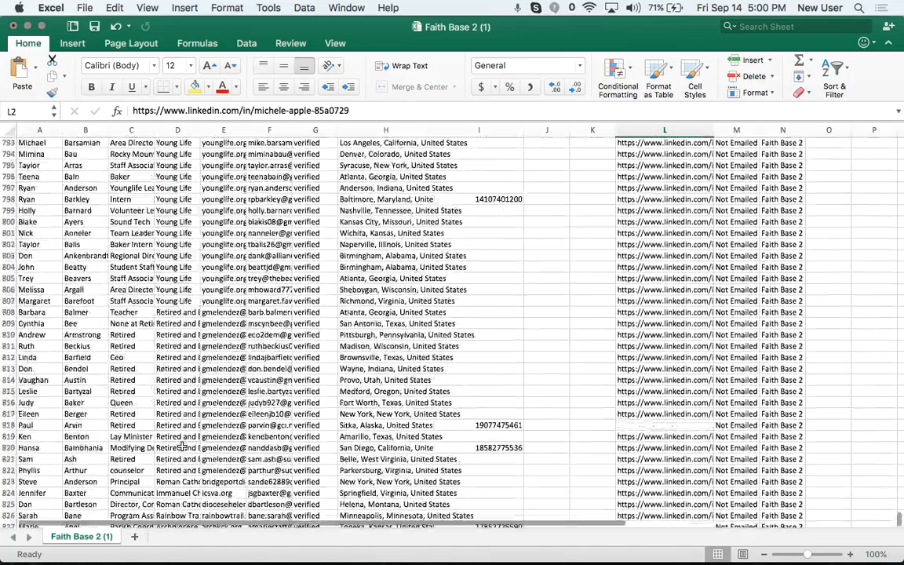
scroll("down", 3)
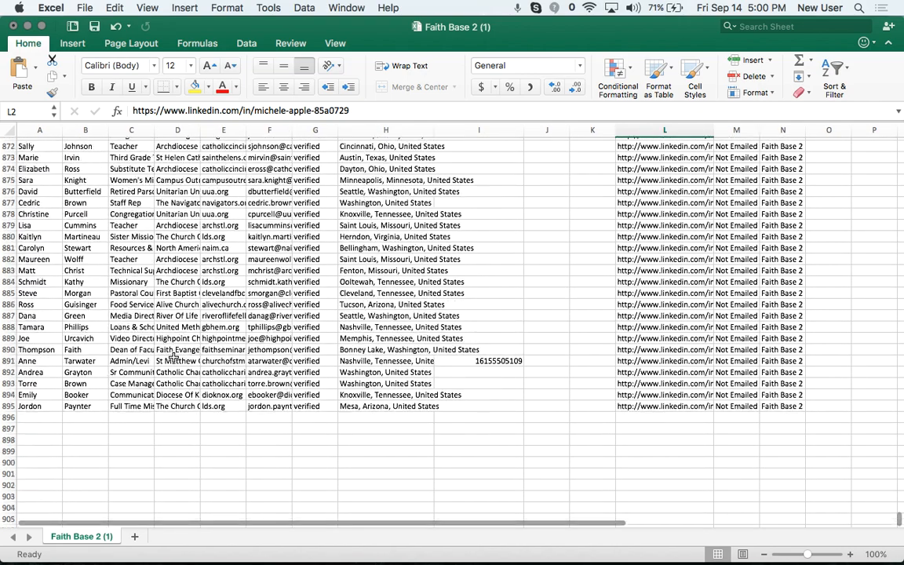
scroll("up", 3)
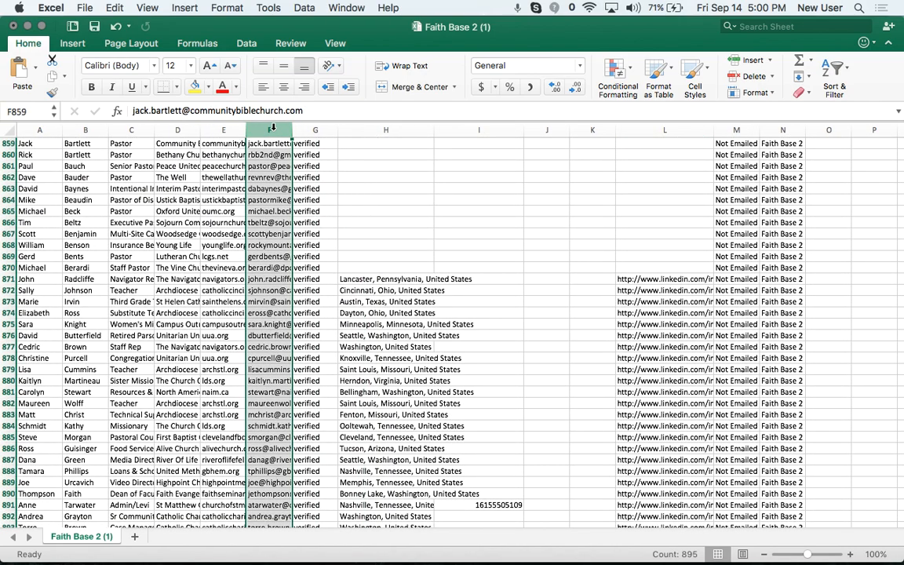
left_click_drag(270, 129, 316, 129)
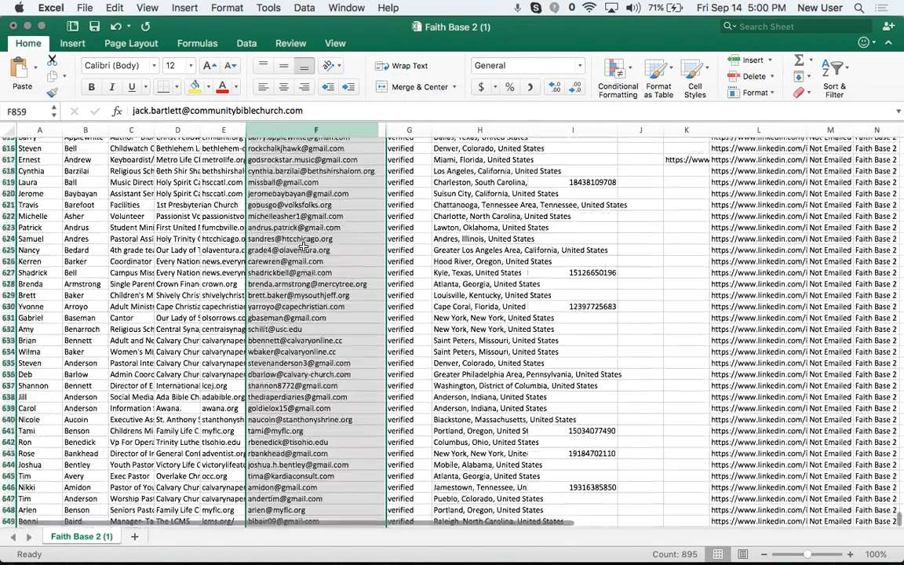
scroll("up", 3)
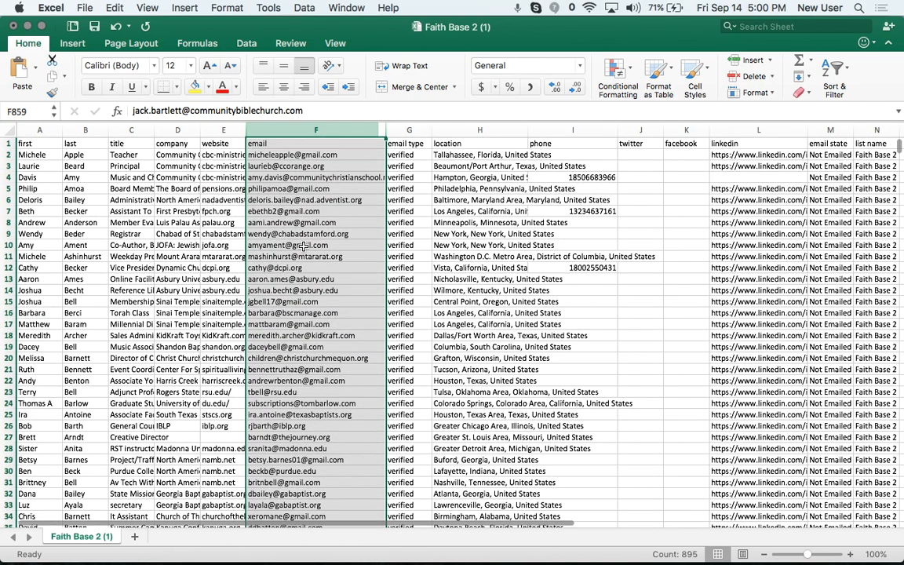
mouse_move(144, 546)
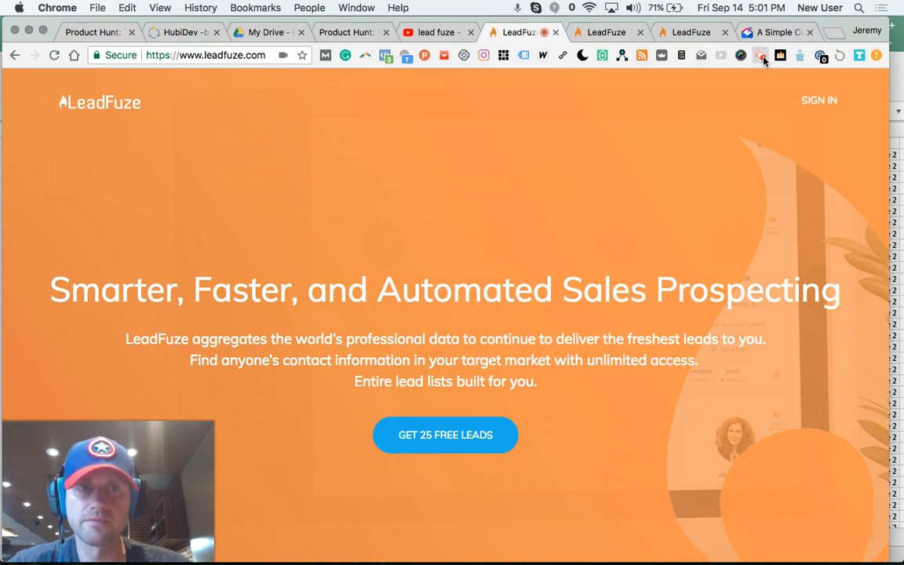
Switch back to the LeadFuze browser tab and its homepage.
left_click(759, 55)
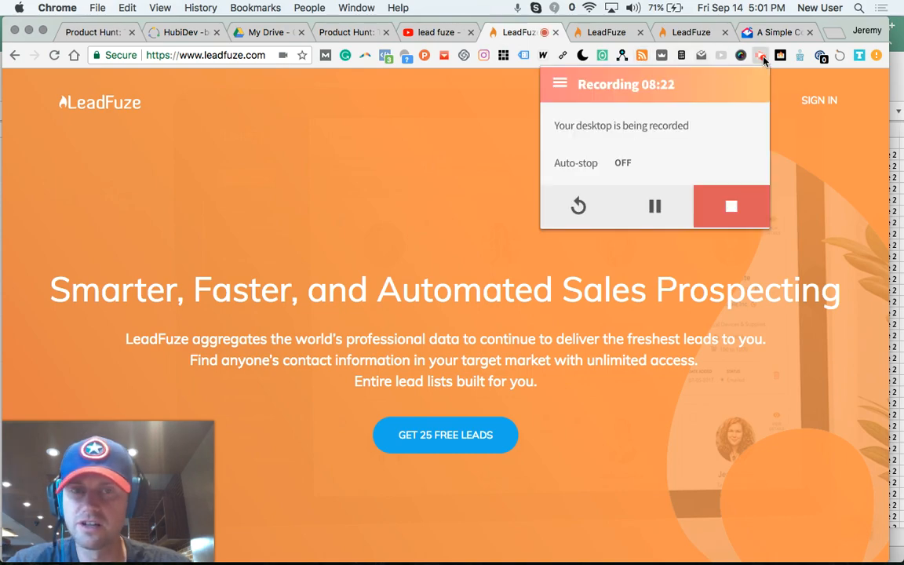